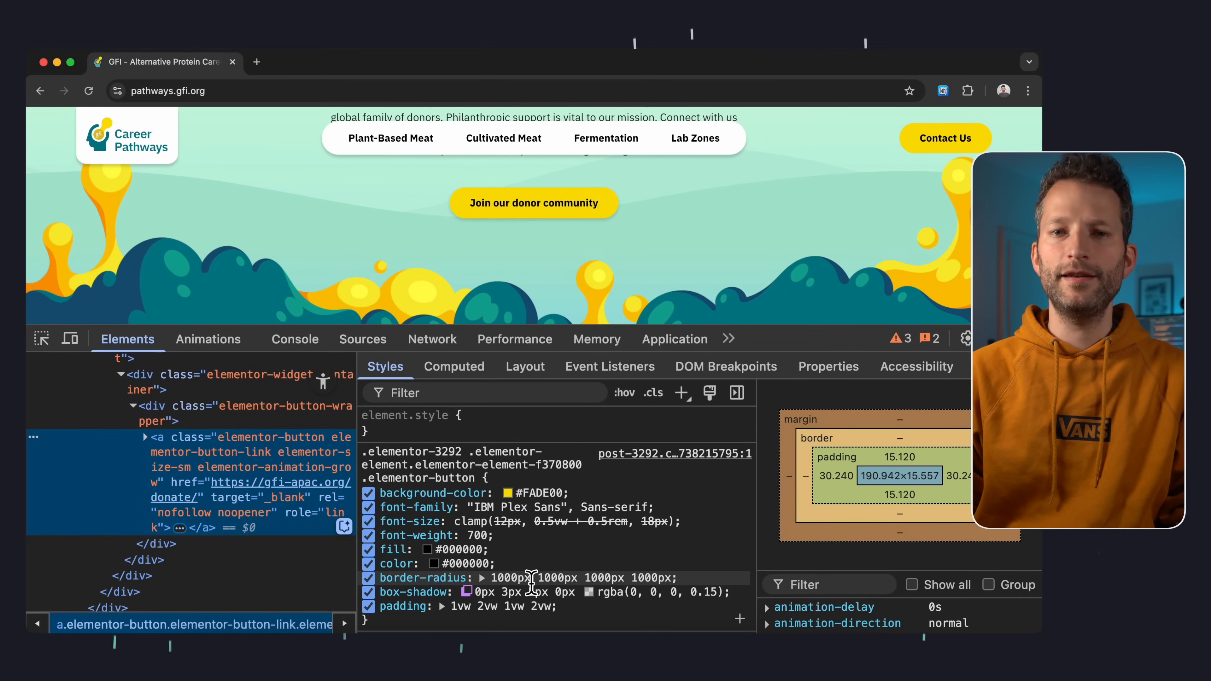
Adjust the donor button's box-shadow offset using the visual shadow editor swatch
{"action": "left_click", "coordinate": [591, 592]}
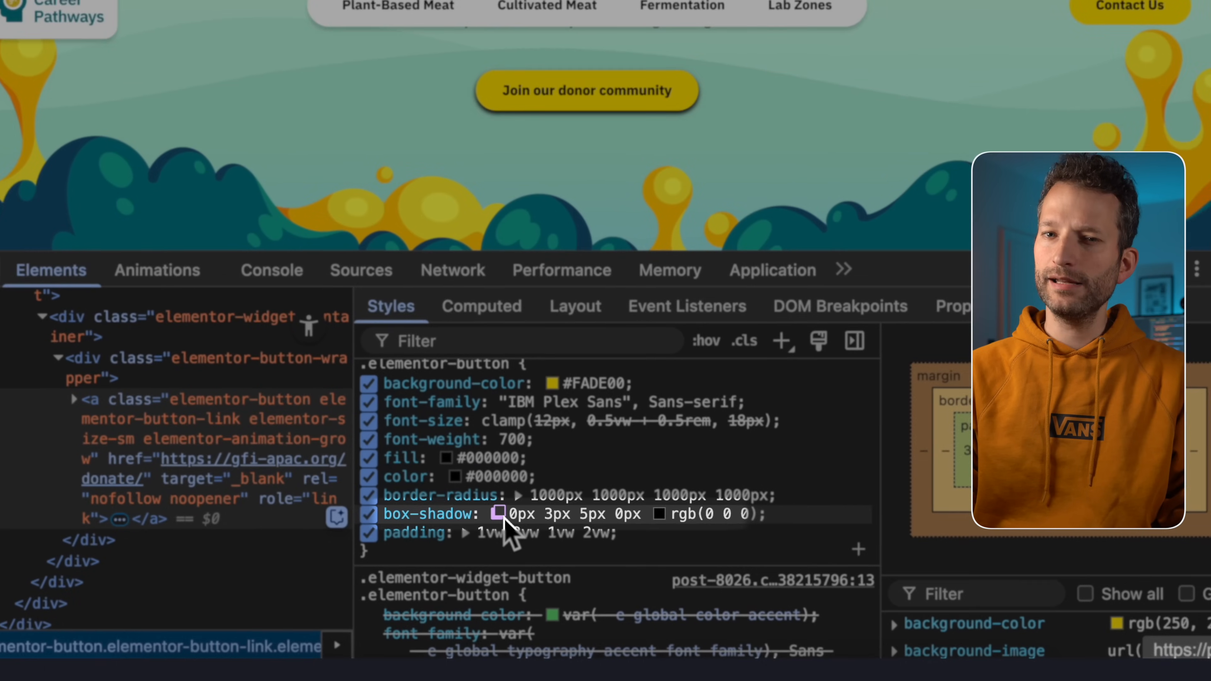
{"action": "left_click", "coordinate": [499, 513]}
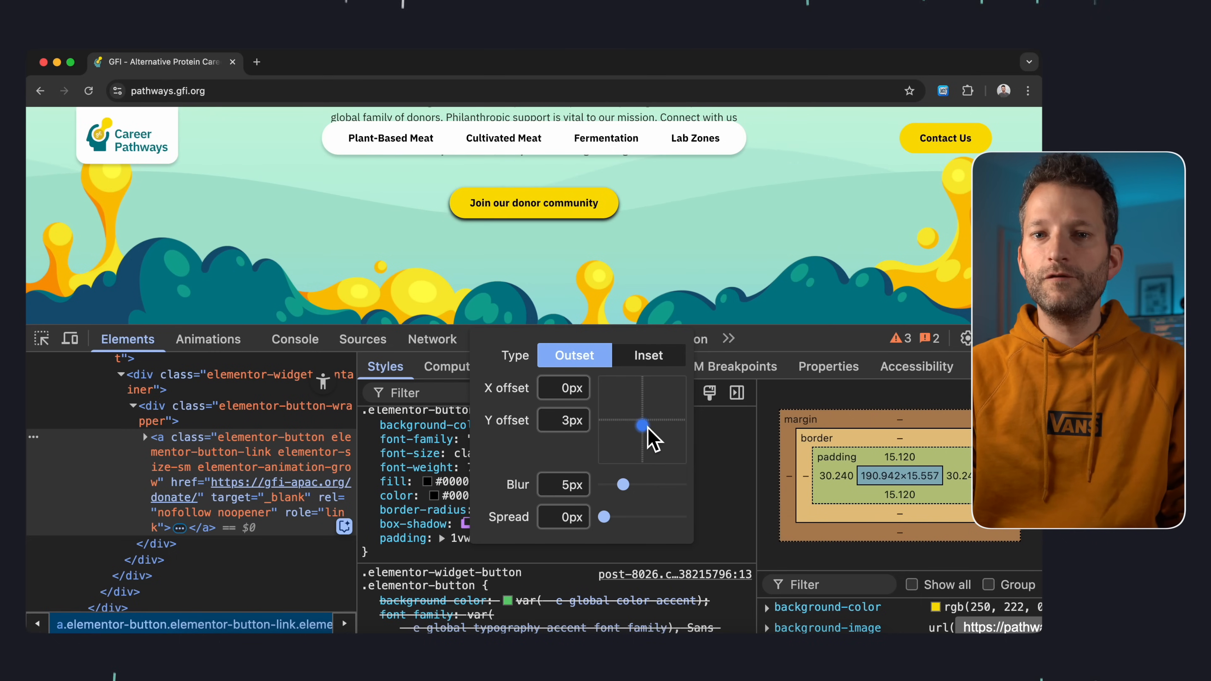
{"action": "left_click_drag", "start_coordinate": [642, 426], "coordinate": [642, 426]}
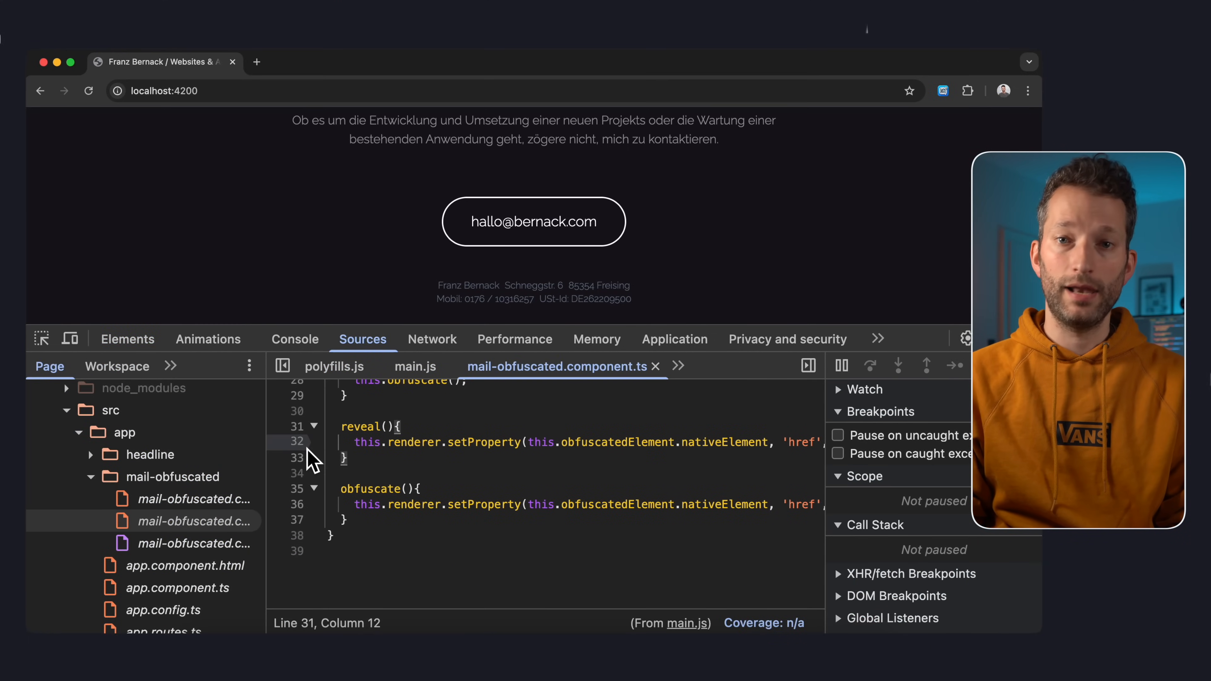
Log the revealed email from line 32 of the reveal method and trigger it via the email button
{"action": "right_click", "coordinate": [299, 441]}
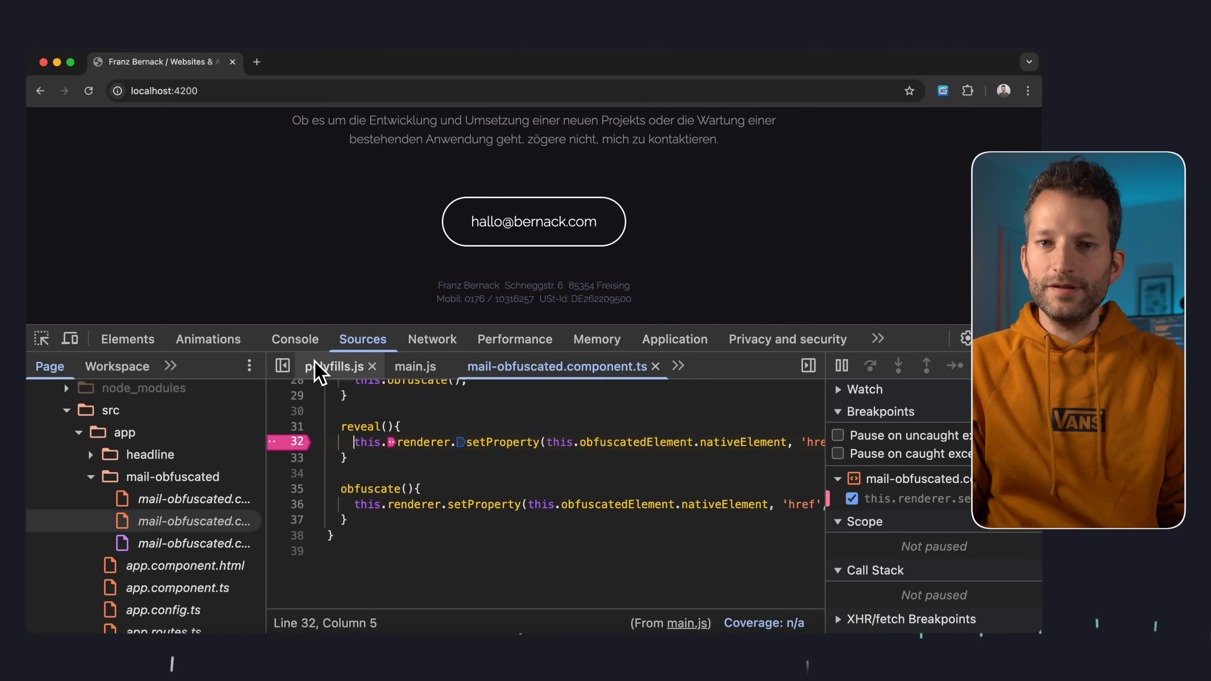
{"action": "left_click", "coordinate": [295, 339]}
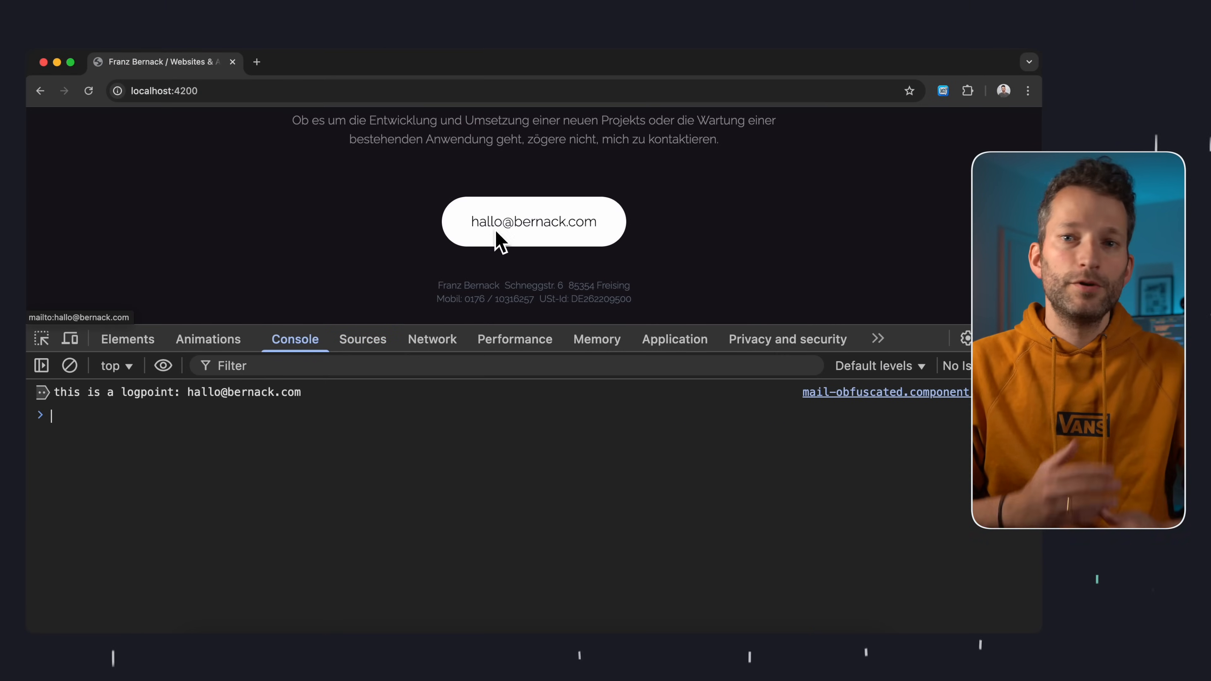
{"action": "left_click", "coordinate": [533, 221]}
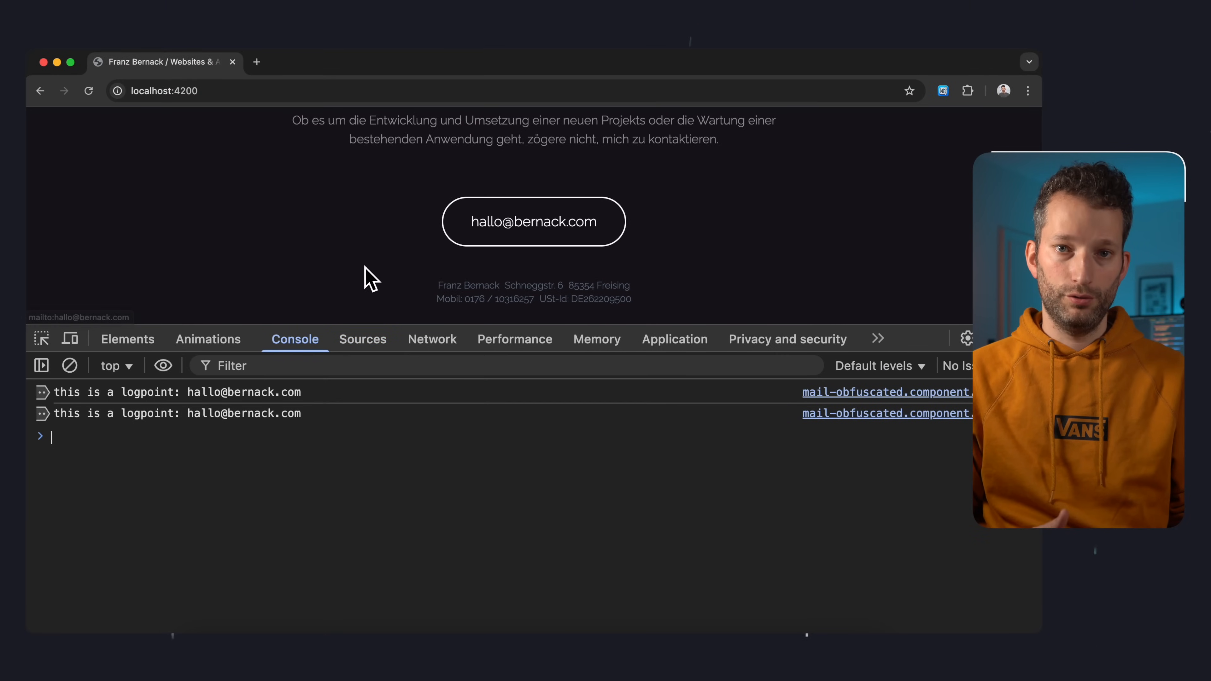
{"action": "left_click", "coordinate": [362, 339]}
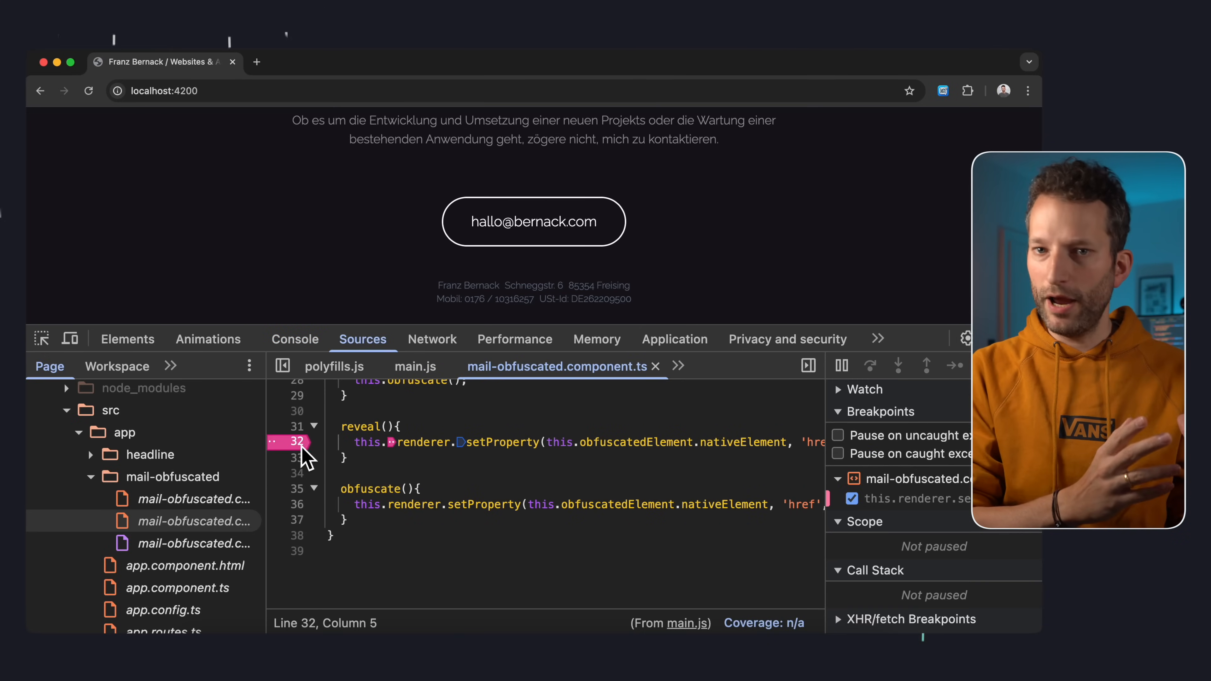
Convert line 32 into a conditional breakpoint with condition this.mail === ''
{"action": "right_click", "coordinate": [288, 442]}
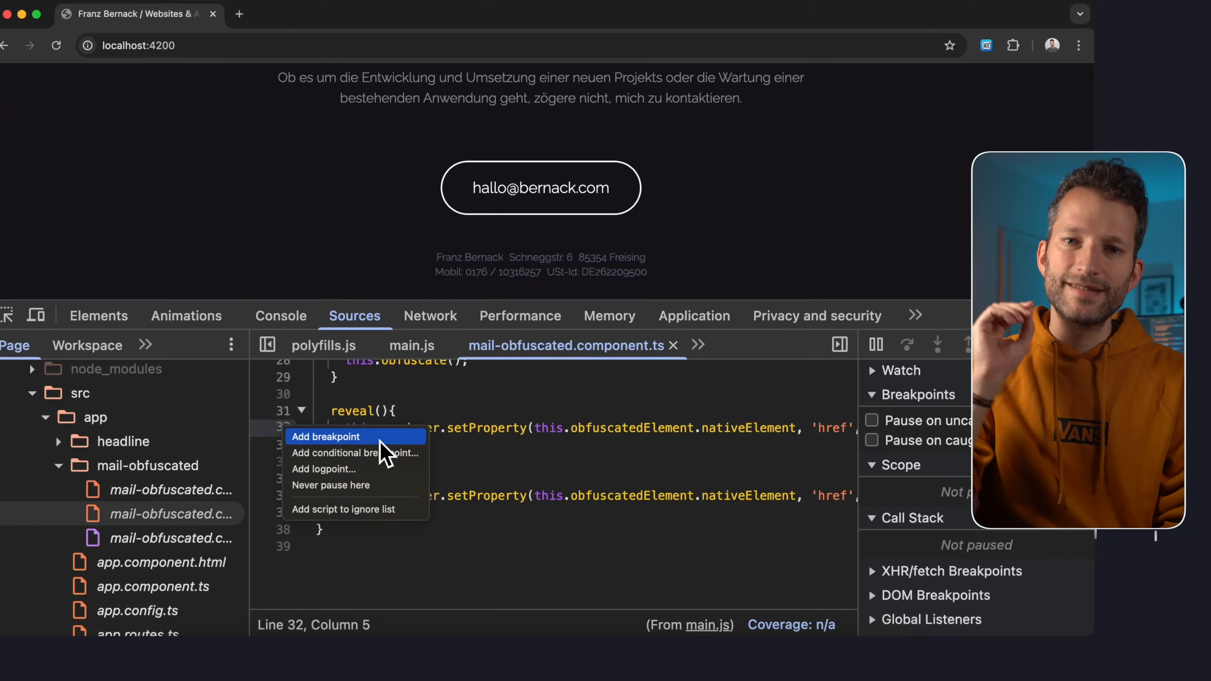
{"action": "left_click", "coordinate": [355, 453]}
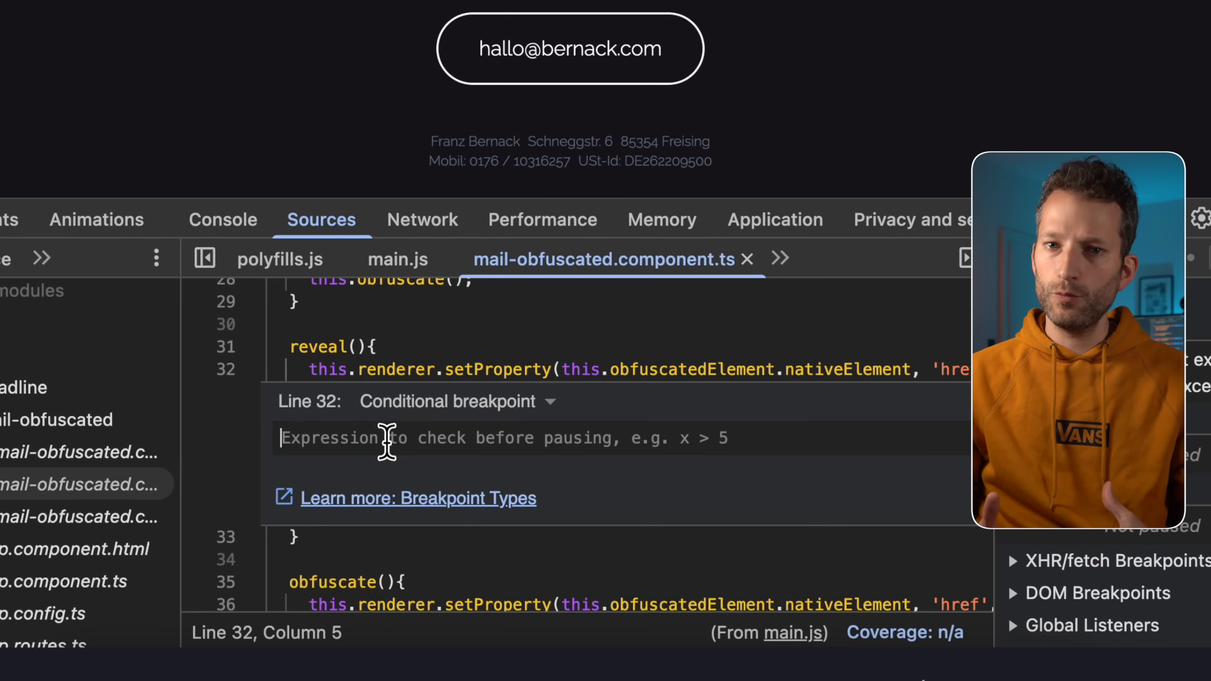
{"action": "type", "text": "this.mail"}
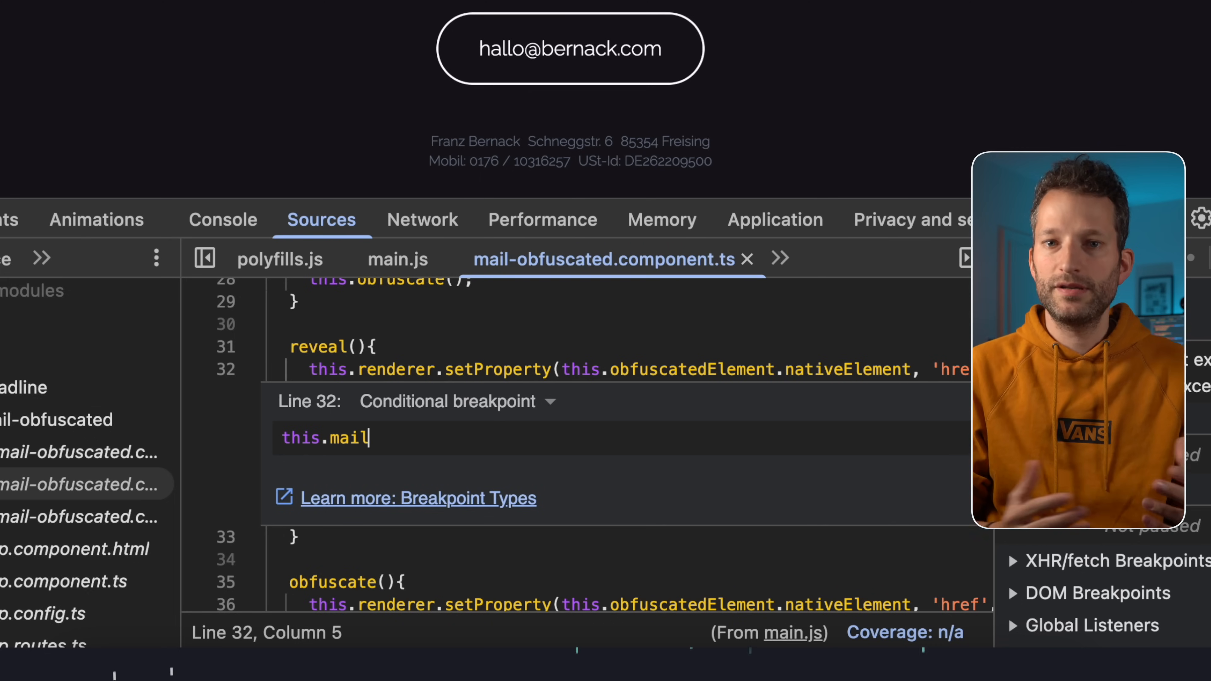
{"action": "type", "text": "=== ''"}
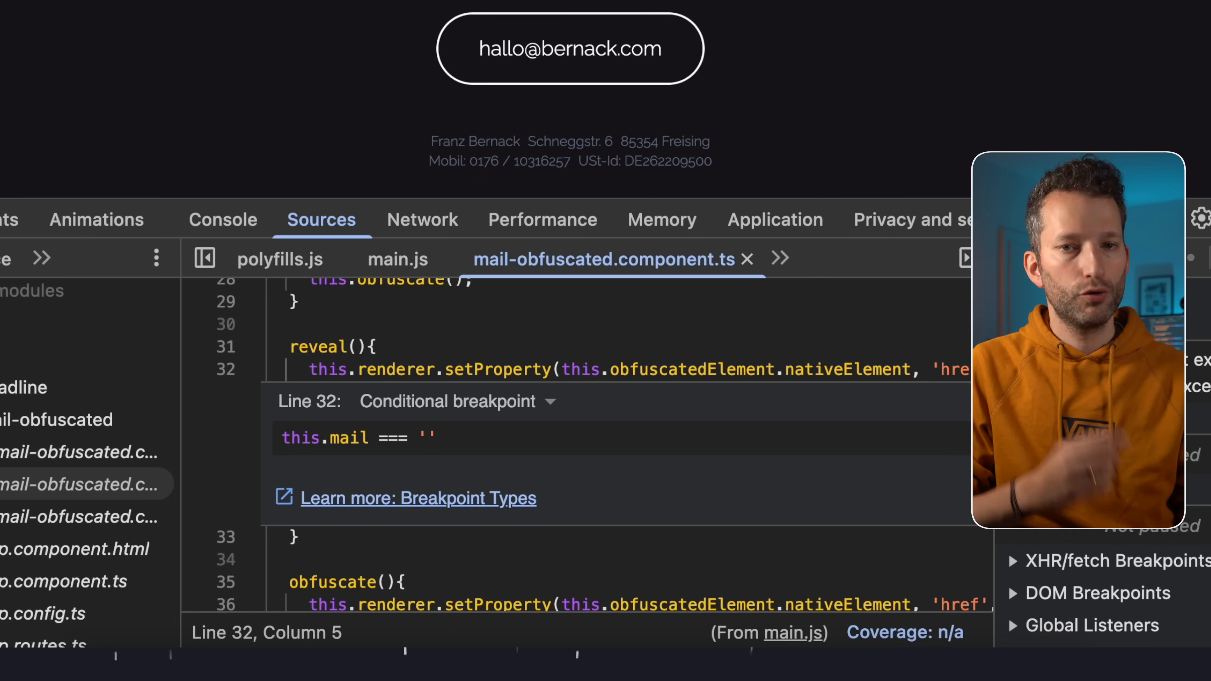
{"action": "left_click", "coordinate": [226, 368]}
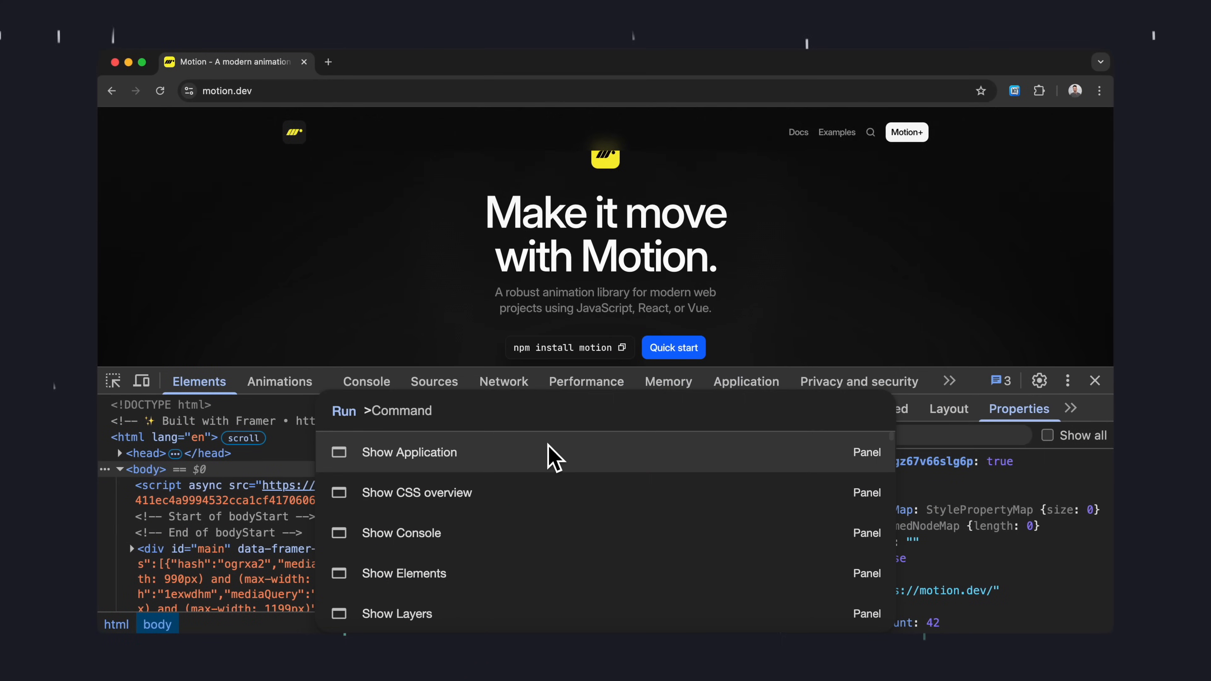
Show the Coverage panel via the command menu and report usage Per function
{"action": "type", "text": "coverage"}
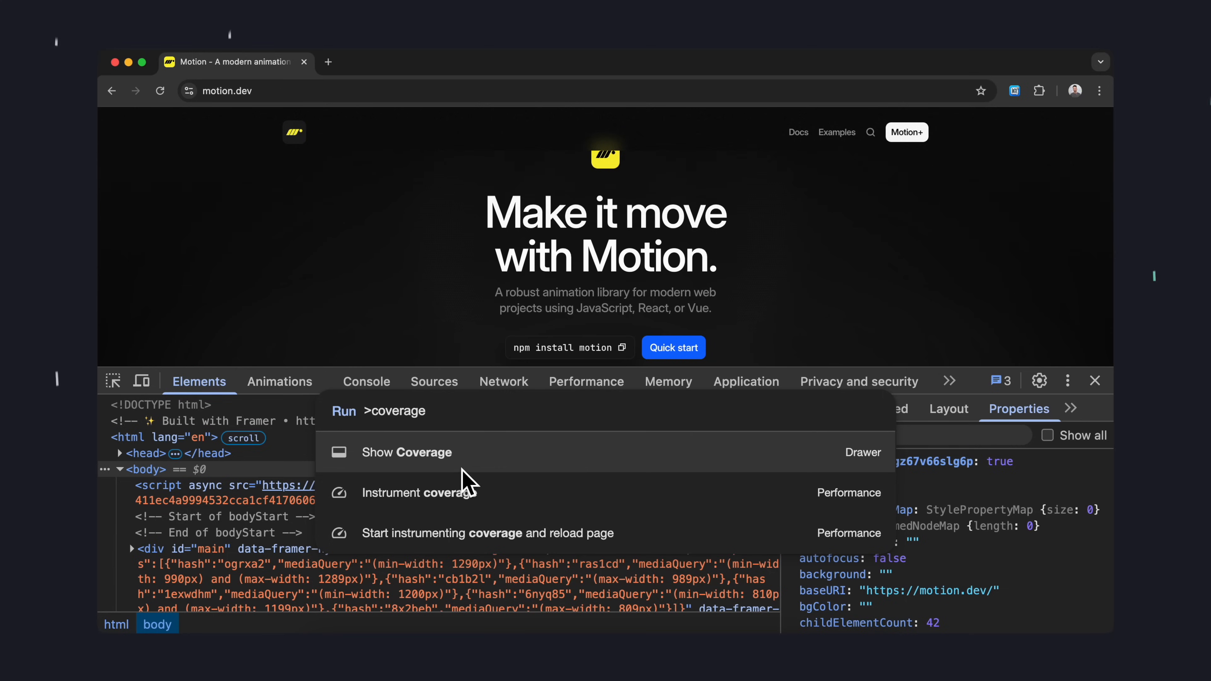
{"action": "left_click", "coordinate": [405, 451]}
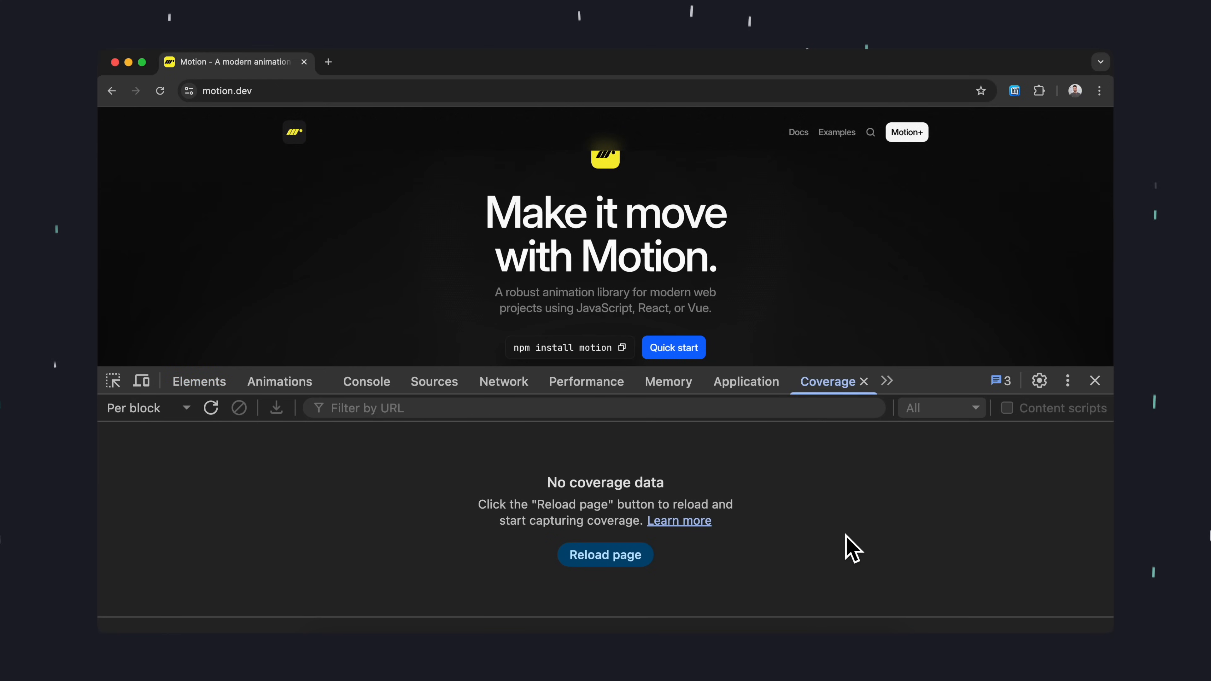
{"action": "mouse_move", "coordinate": [190, 450]}
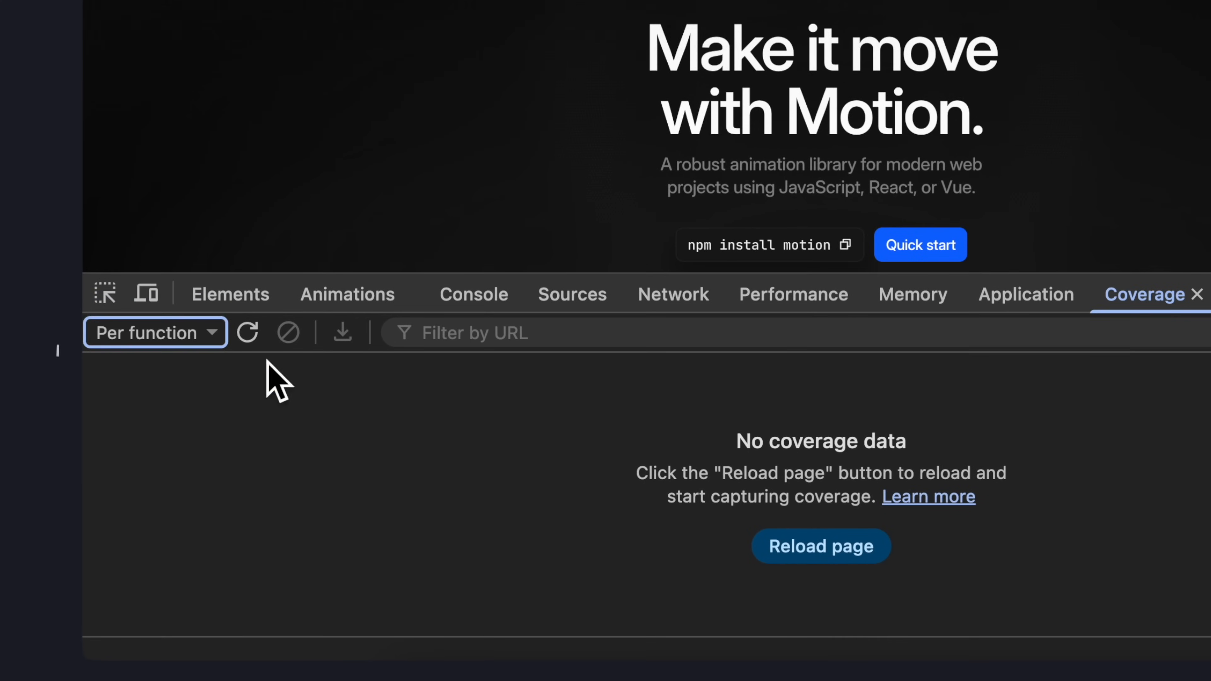
{"action": "left_click", "coordinate": [820, 546]}
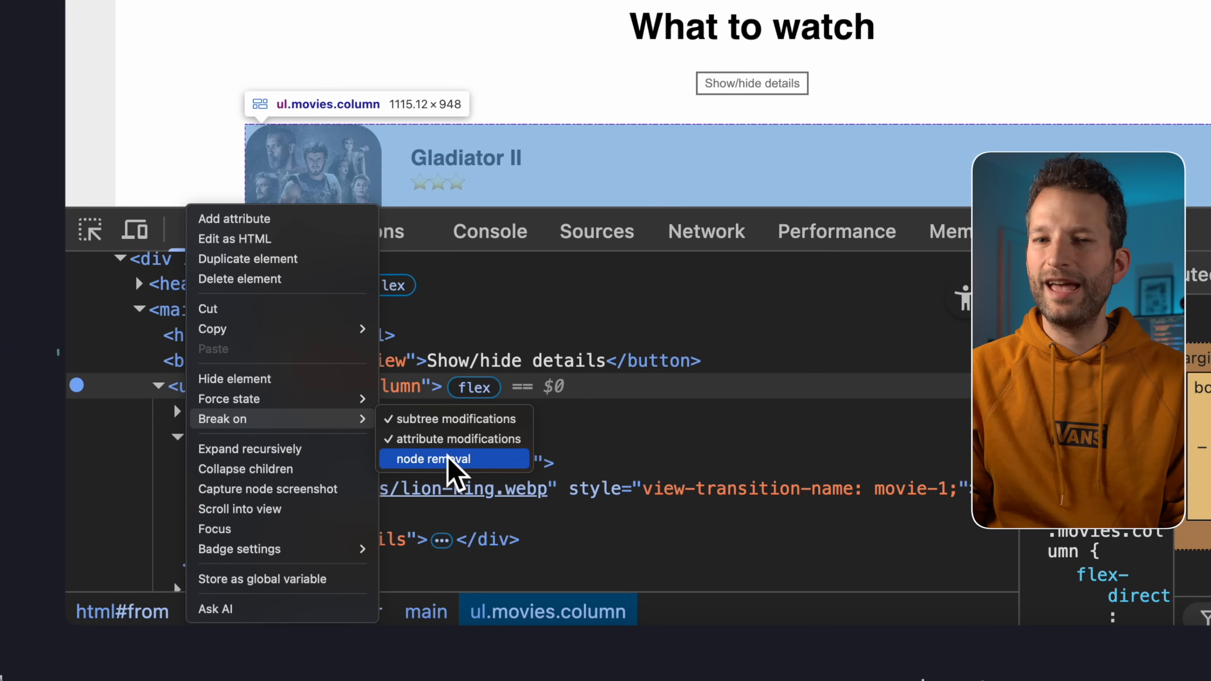
Add a node-removal DOM breakpoint on ul.movies.column and trigger it with Show/hide details
{"action": "left_click", "coordinate": [433, 459]}
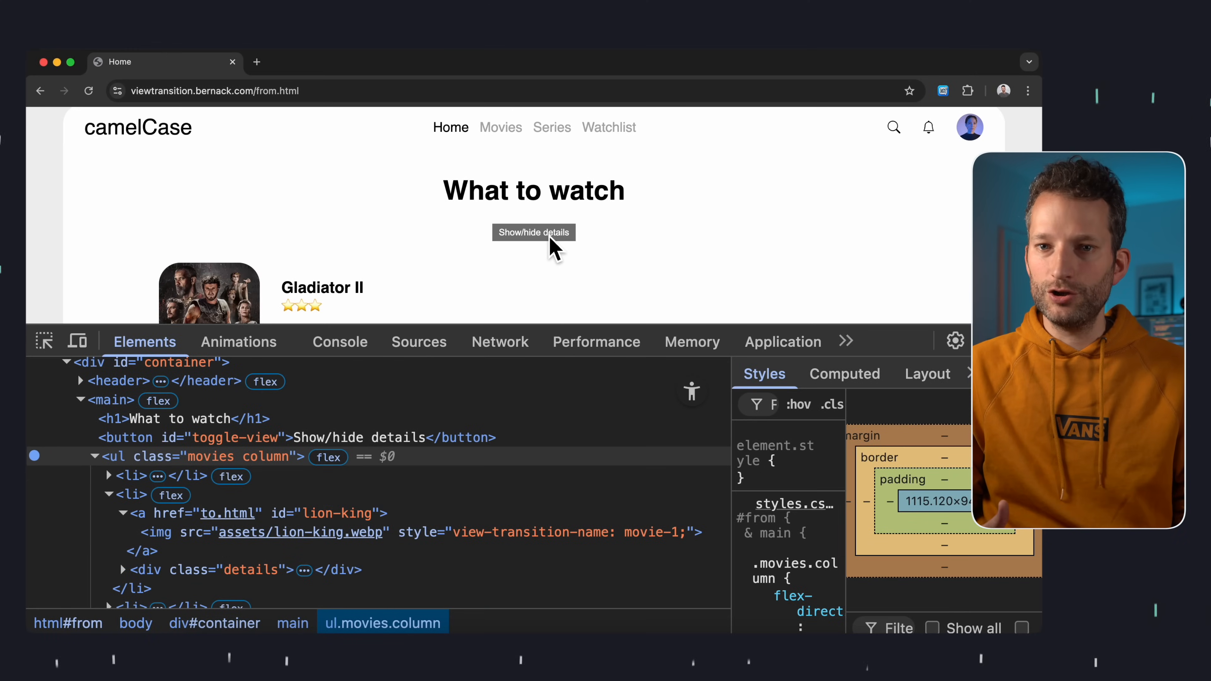
{"action": "left_click", "coordinate": [418, 342]}
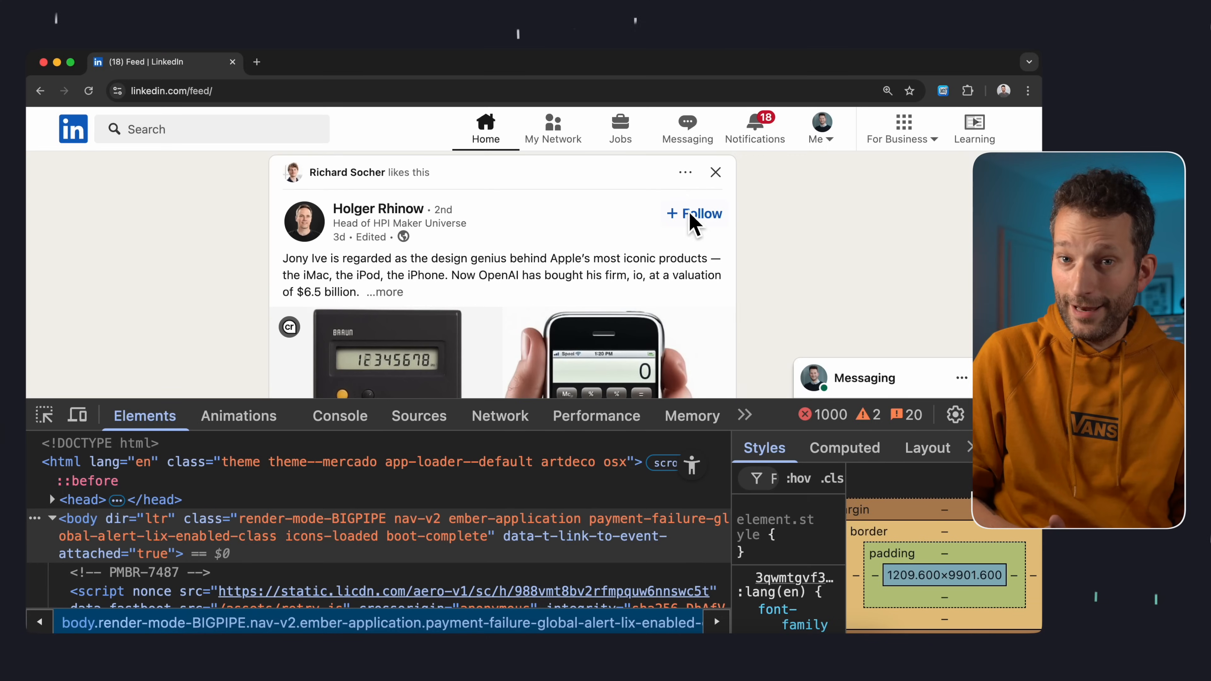
Show the Rendering drawer on the LinkedIn feed and enable Emulate a focused page
{"action": "left_click", "coordinate": [684, 172]}
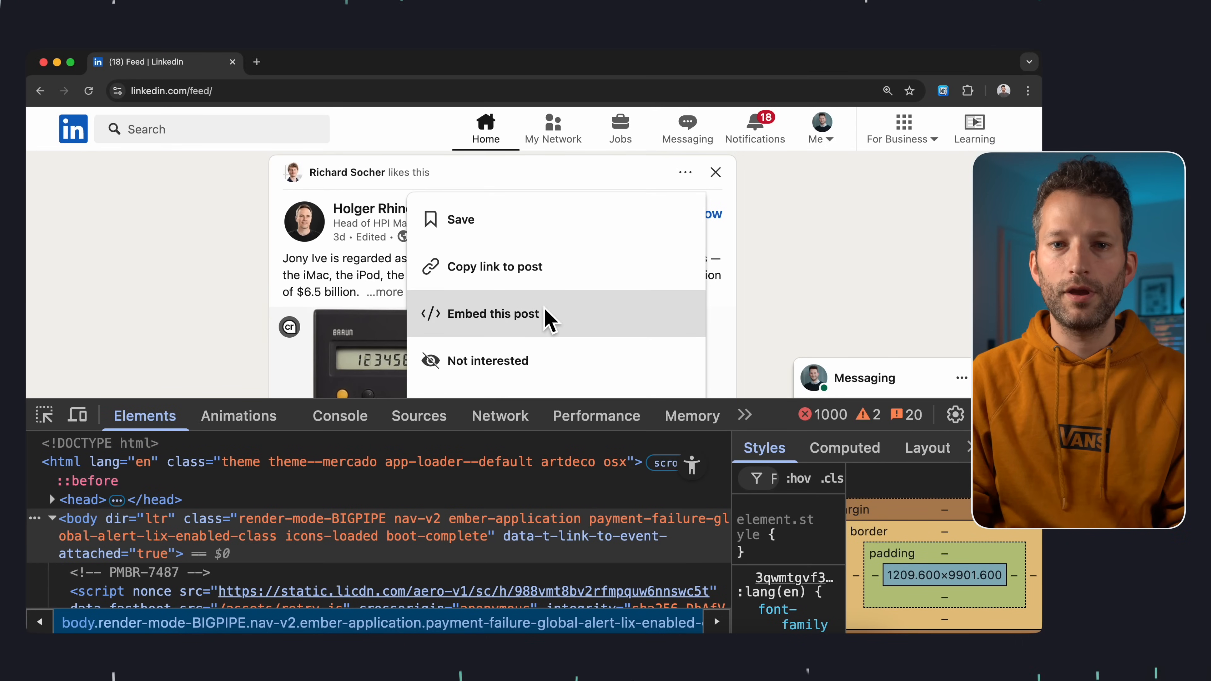
{"action": "mouse_move", "coordinate": [100, 417]}
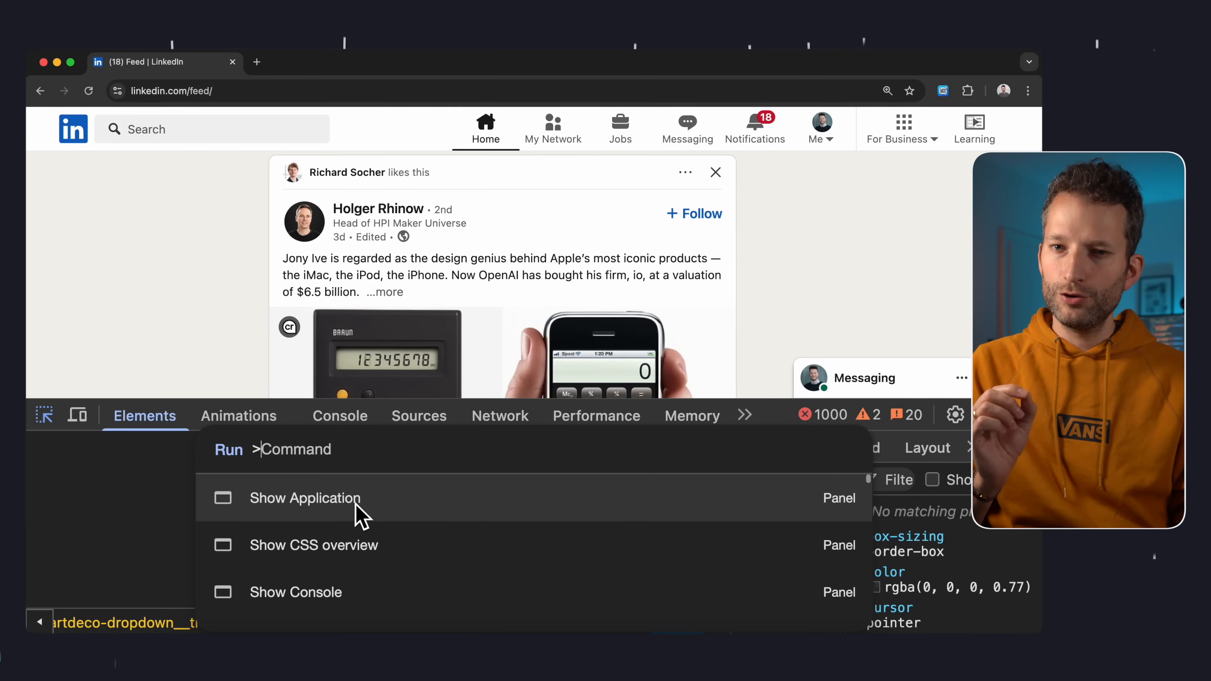
{"action": "left_click", "coordinate": [303, 498]}
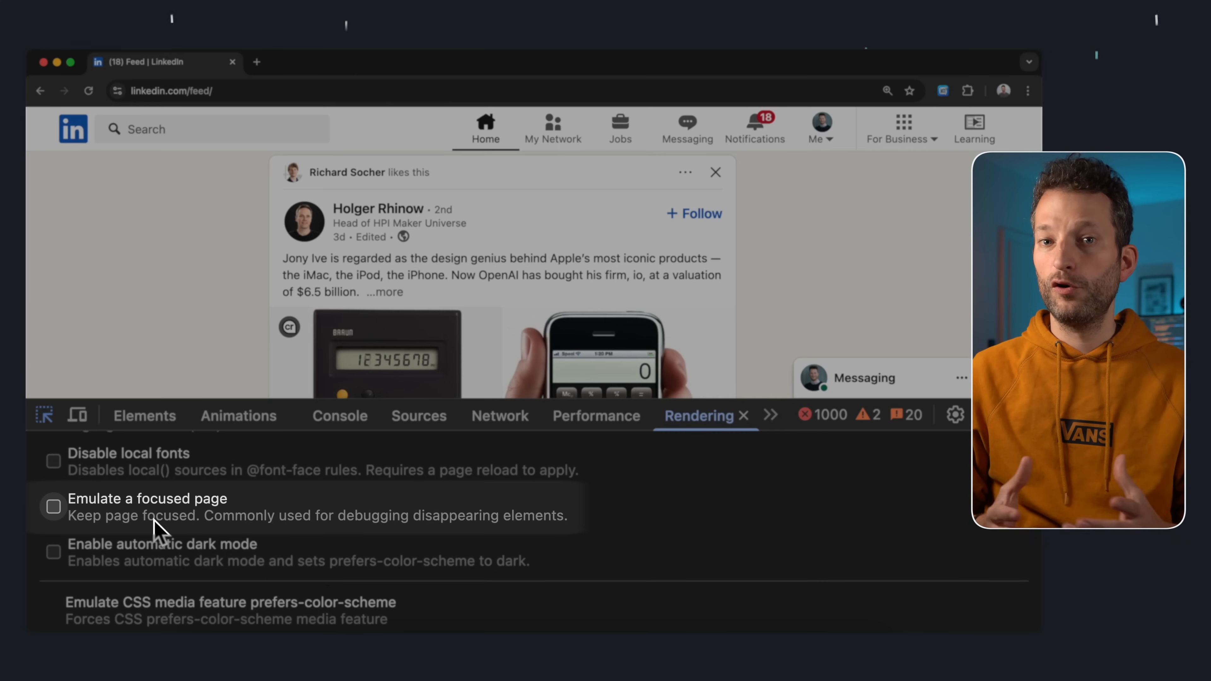
{"action": "left_click", "coordinate": [53, 506]}
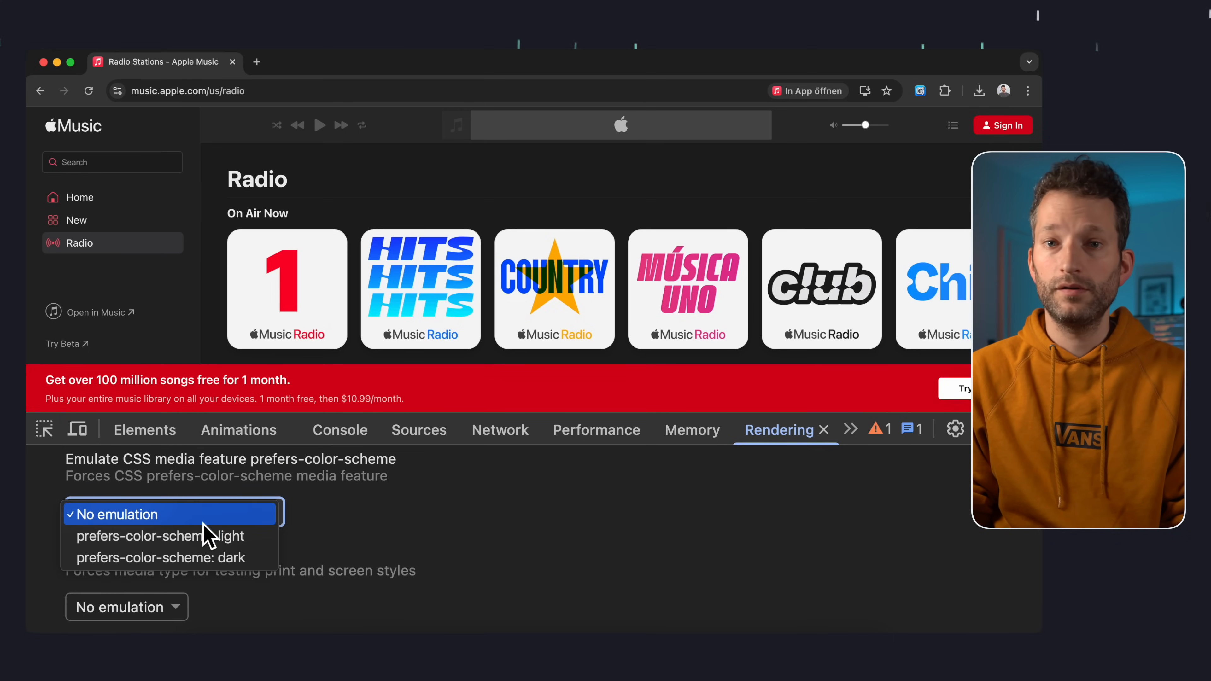
Emulate dark prefers-color-scheme, then simulate protanopia followed by blurred vision
{"action": "left_click", "coordinate": [160, 535]}
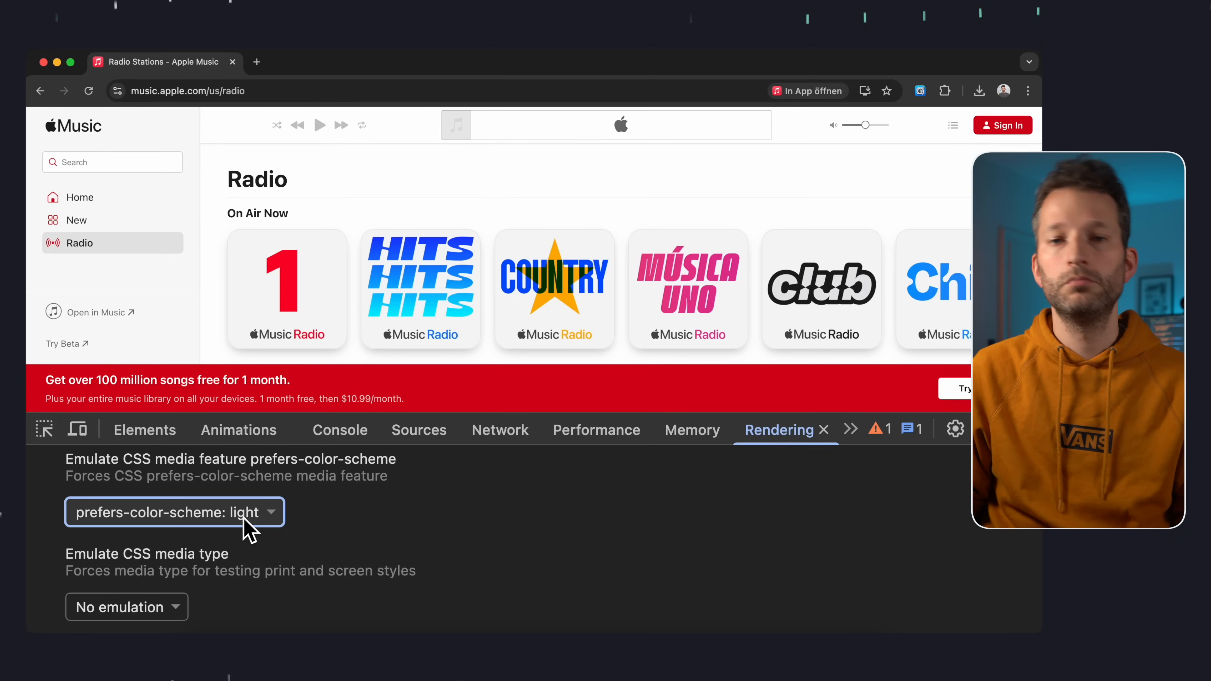
{"action": "left_click", "coordinate": [175, 512]}
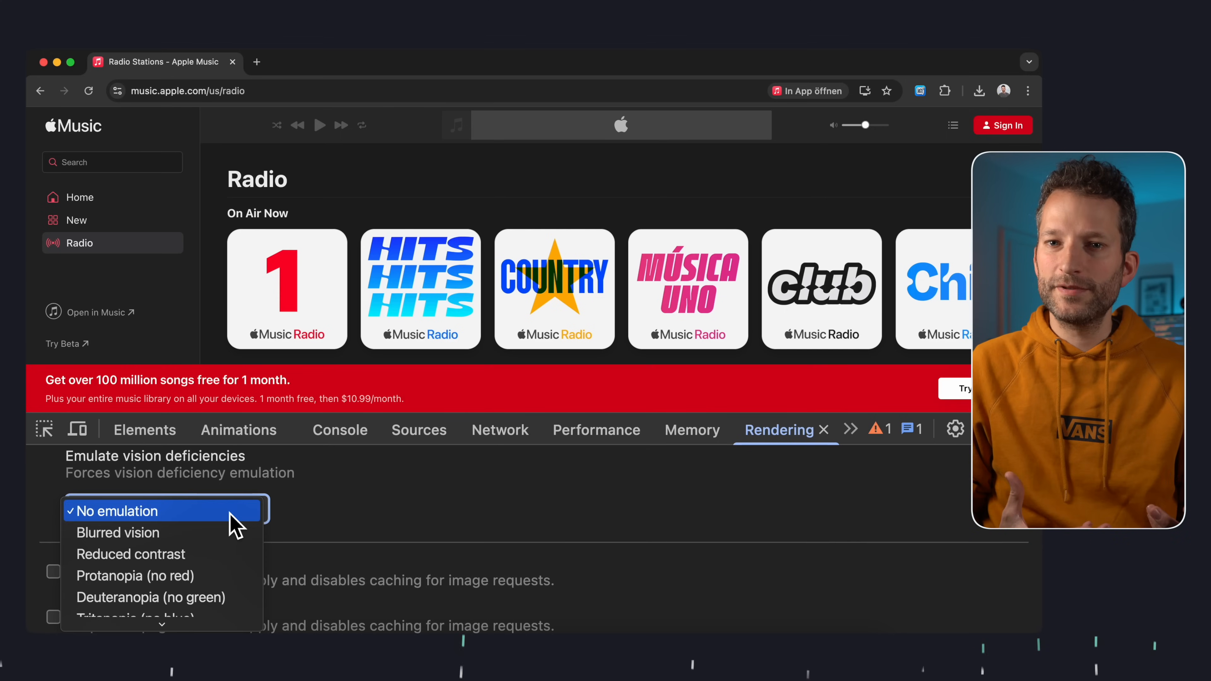
{"action": "left_click", "coordinate": [135, 575]}
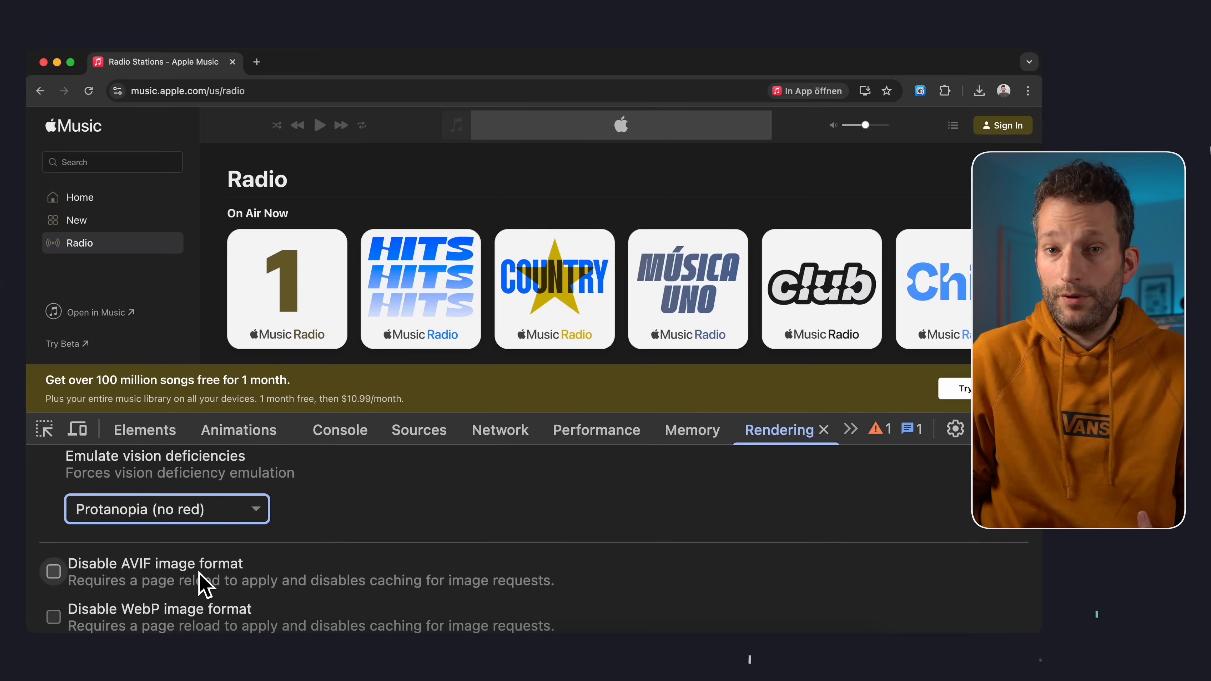
{"action": "left_click", "coordinate": [166, 509]}
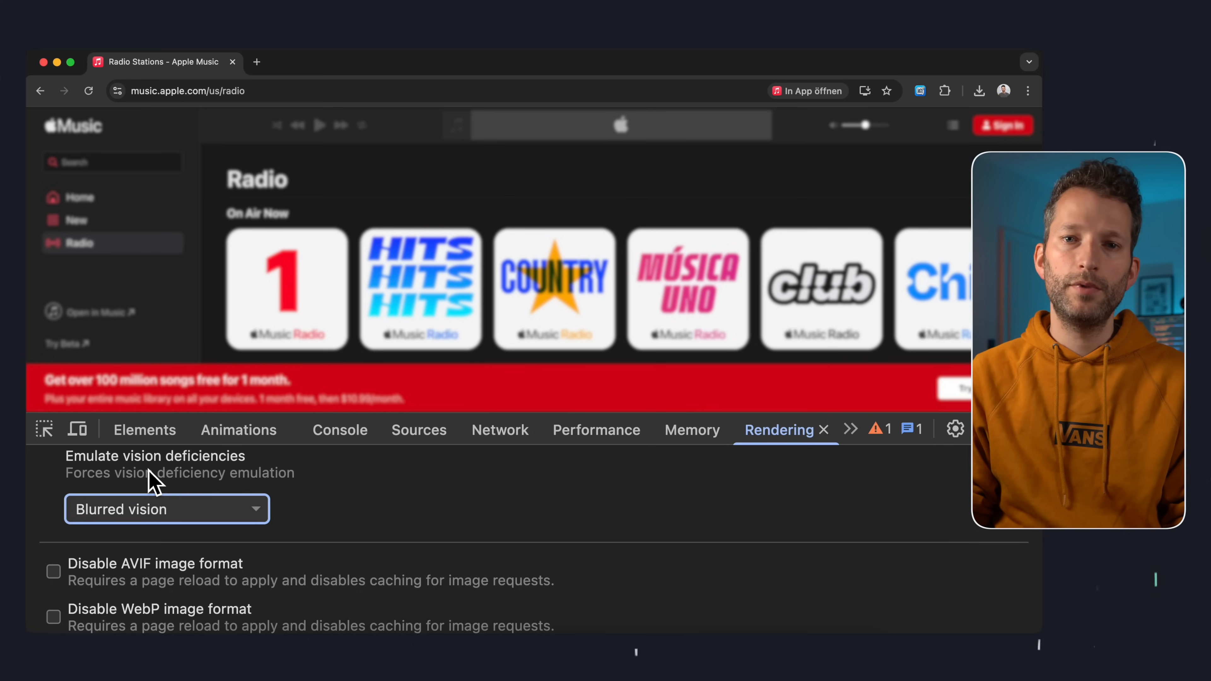
{"action": "left_click", "coordinate": [166, 509]}
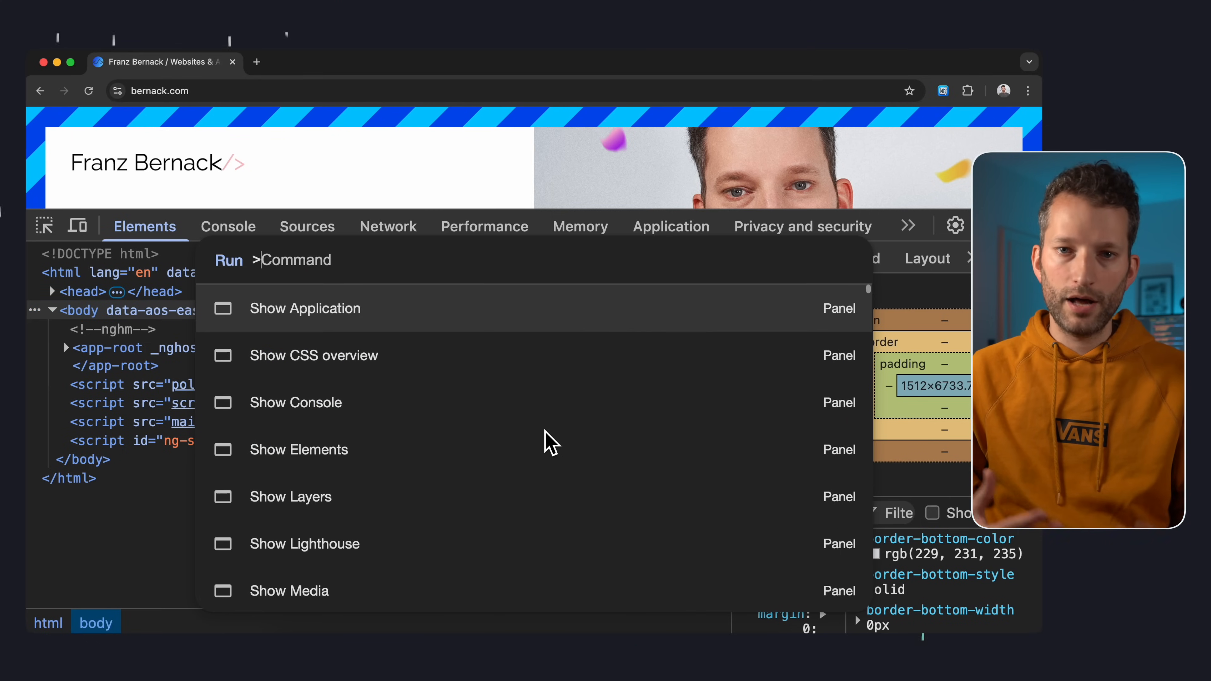
Run Show CSS overview, capture the bernack.com overview and browse its colours
{"action": "type", "text": "CSS Overv"}
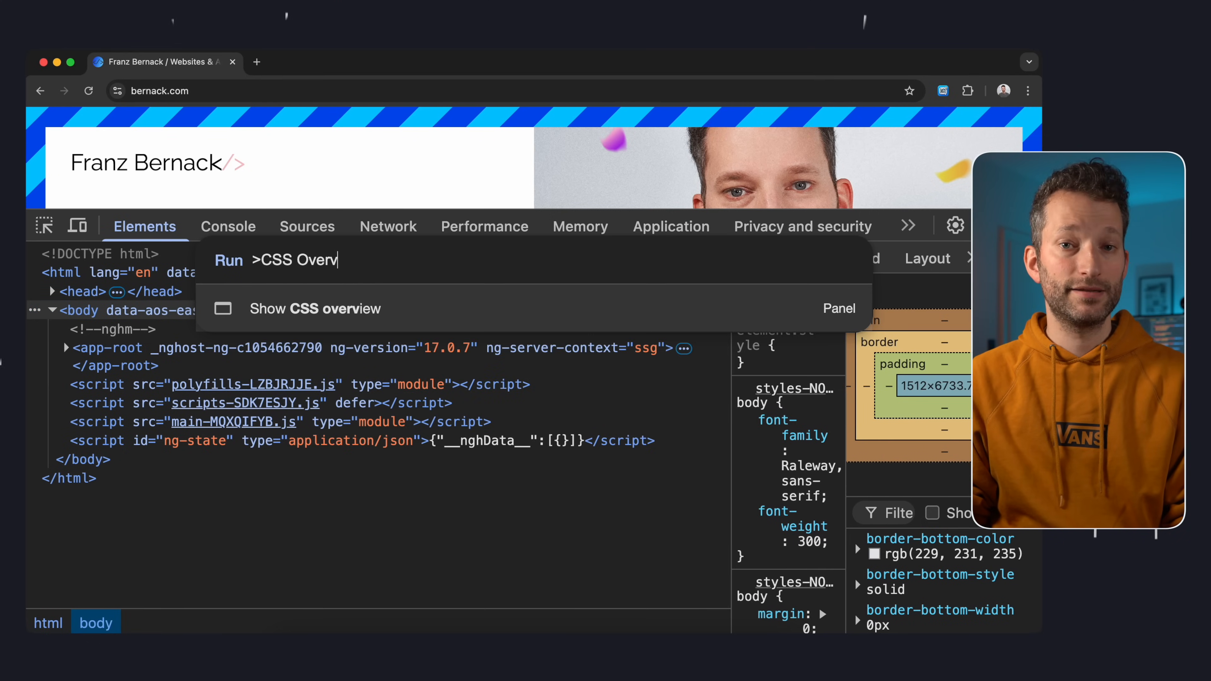
{"action": "left_click", "coordinate": [315, 309]}
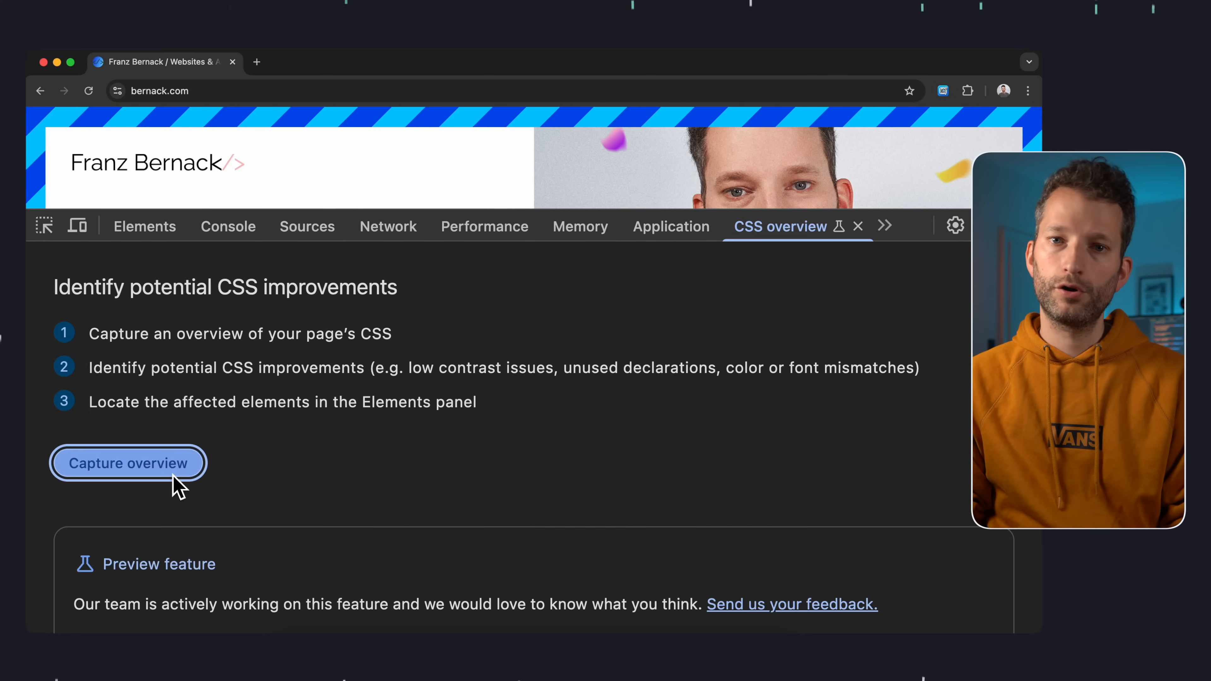
{"action": "left_click", "coordinate": [128, 462]}
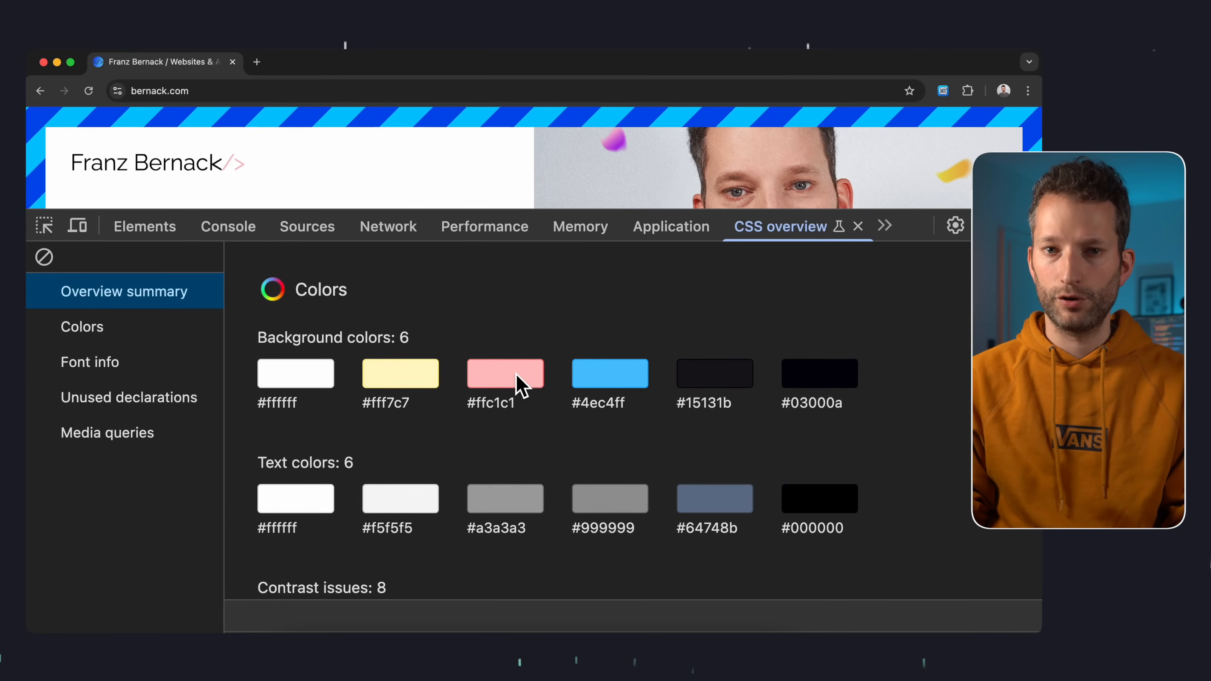
{"action": "scroll", "scroll_direction": "down", "scroll_amount": 3}
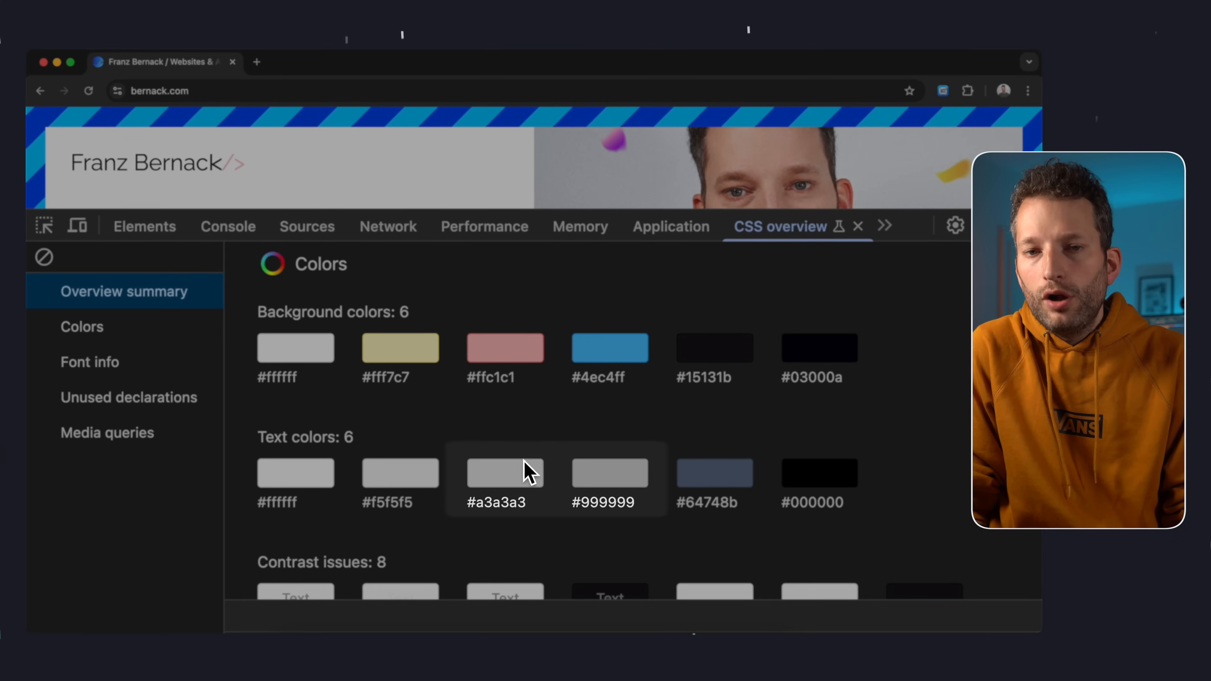
{"action": "mouse_move", "coordinate": [641, 491]}
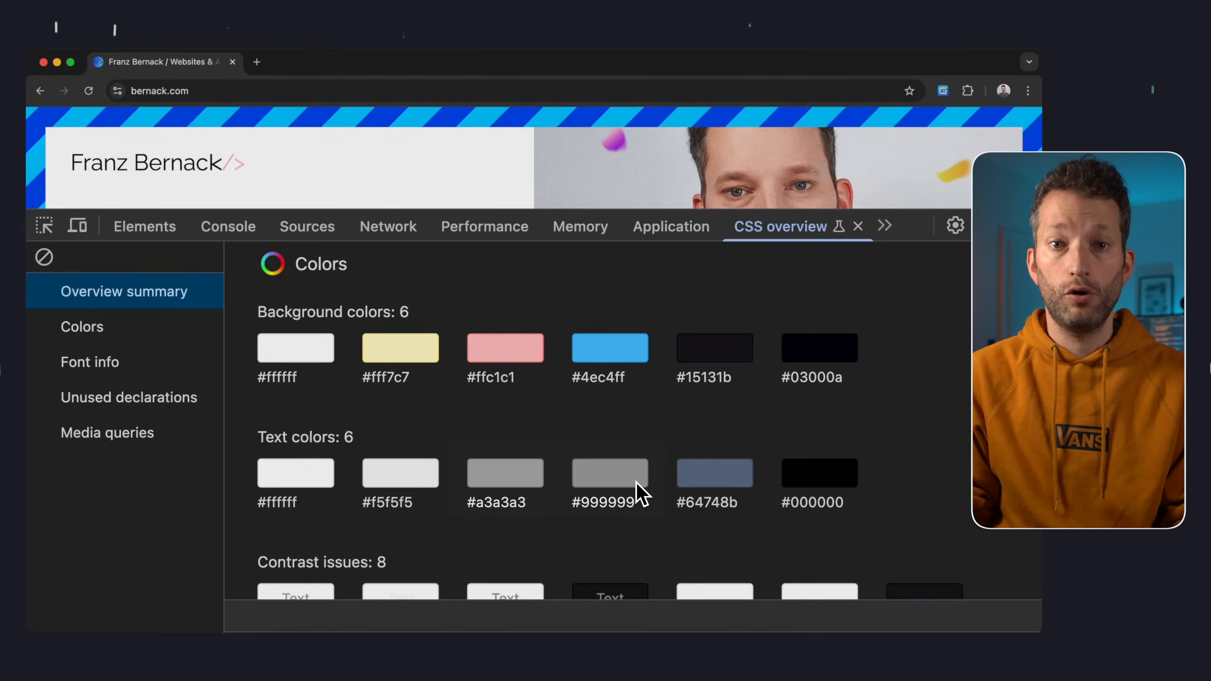
{"action": "mouse_move", "coordinate": [657, 537]}
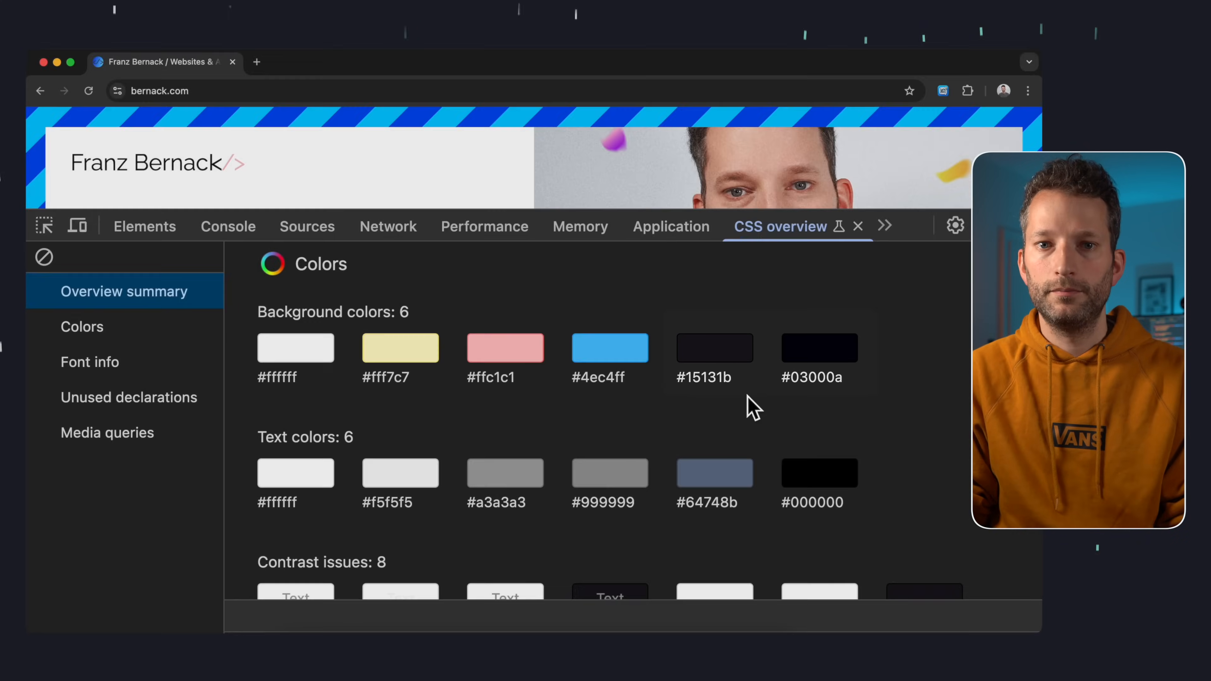
{"action": "scroll", "scroll_direction": "down", "scroll_amount": 3}
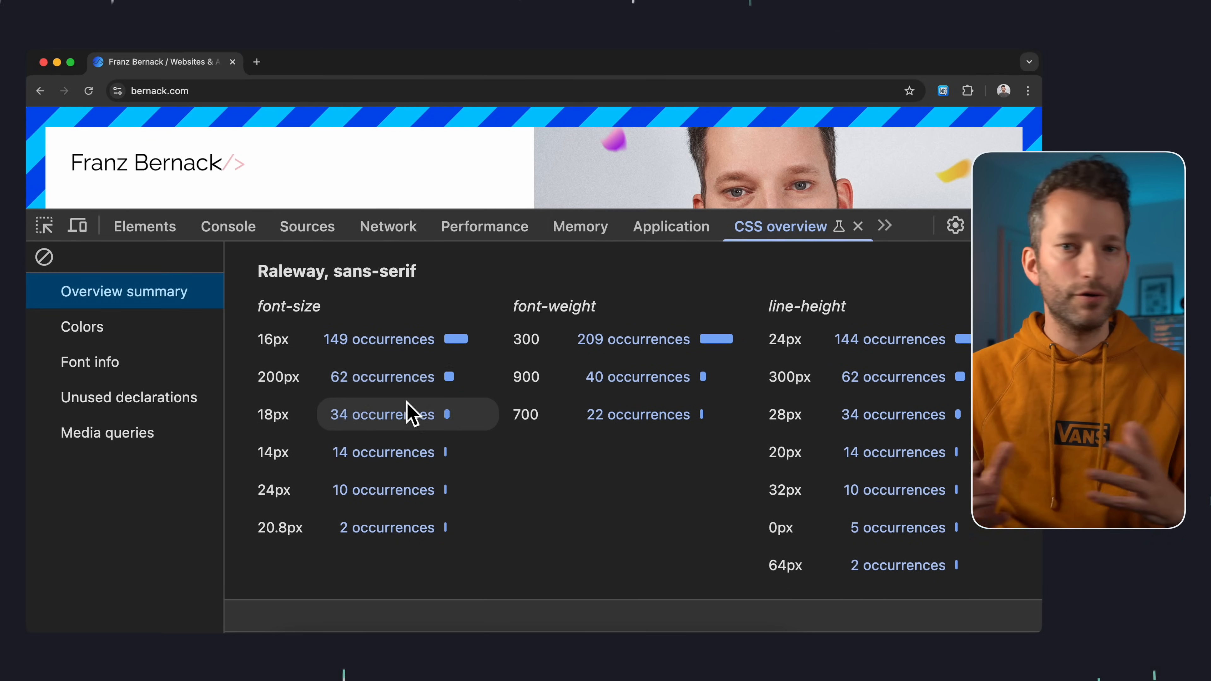
{"action": "mouse_move", "coordinate": [793, 415]}
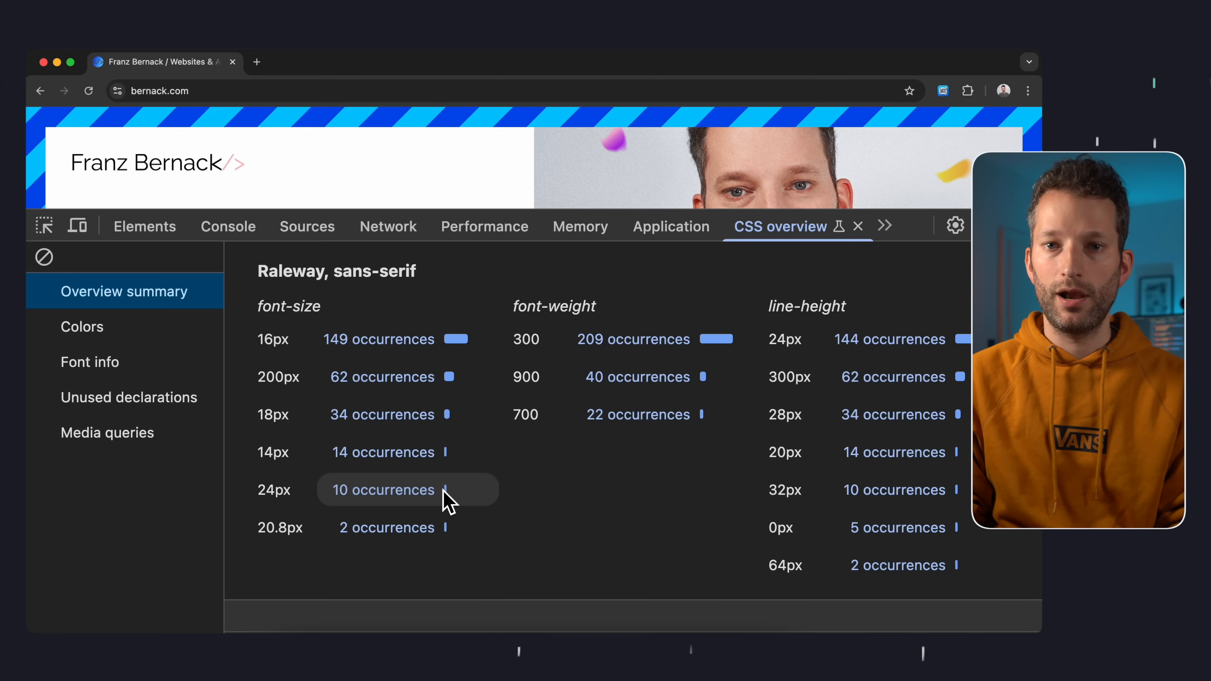
Review elements using 24px fonts, the contrast issues list and unused declarations
{"action": "left_click", "coordinate": [383, 489]}
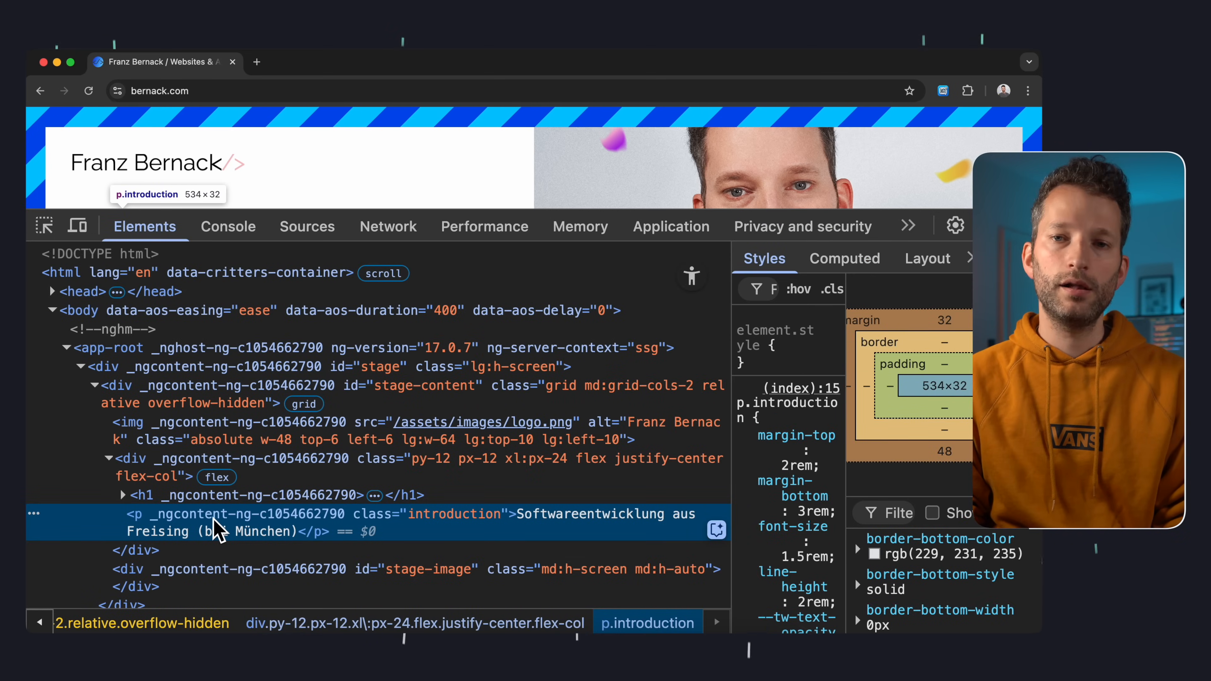
{"action": "left_click", "coordinate": [780, 226]}
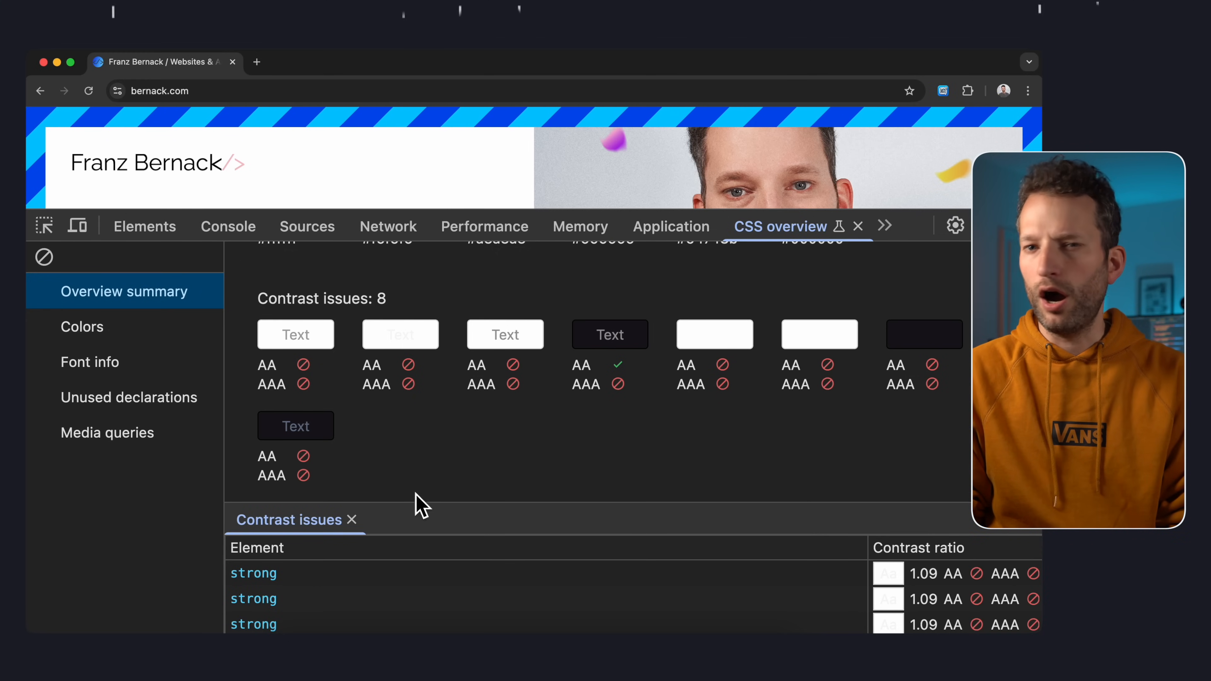
{"action": "left_click", "coordinate": [129, 397]}
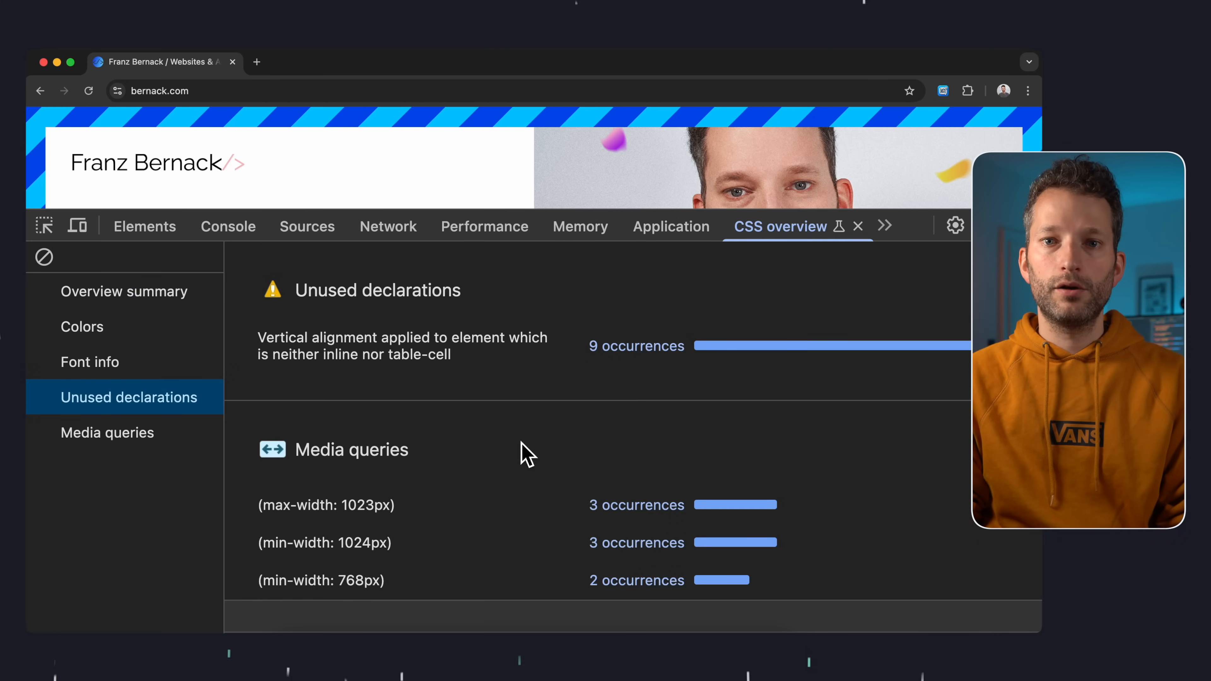
{"action": "left_click", "coordinate": [635, 345]}
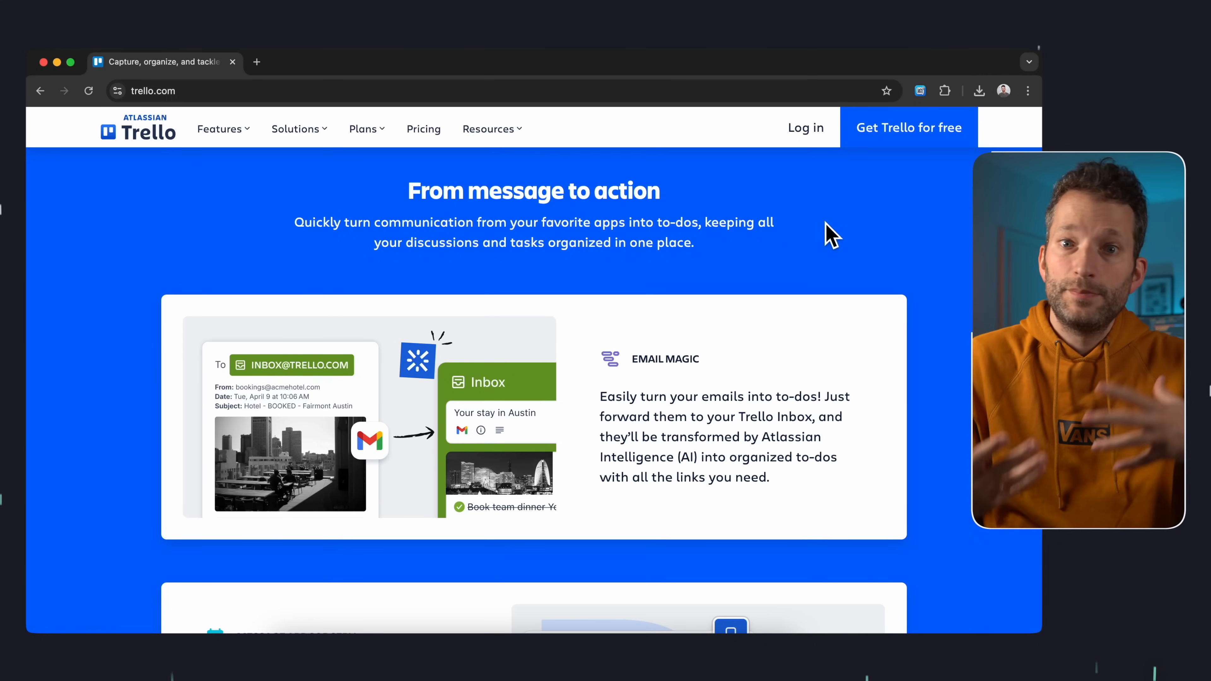
Capture a node screenshot of the Trello 'From message to action' callout div as PNG
{"action": "key", "text": "F12"}
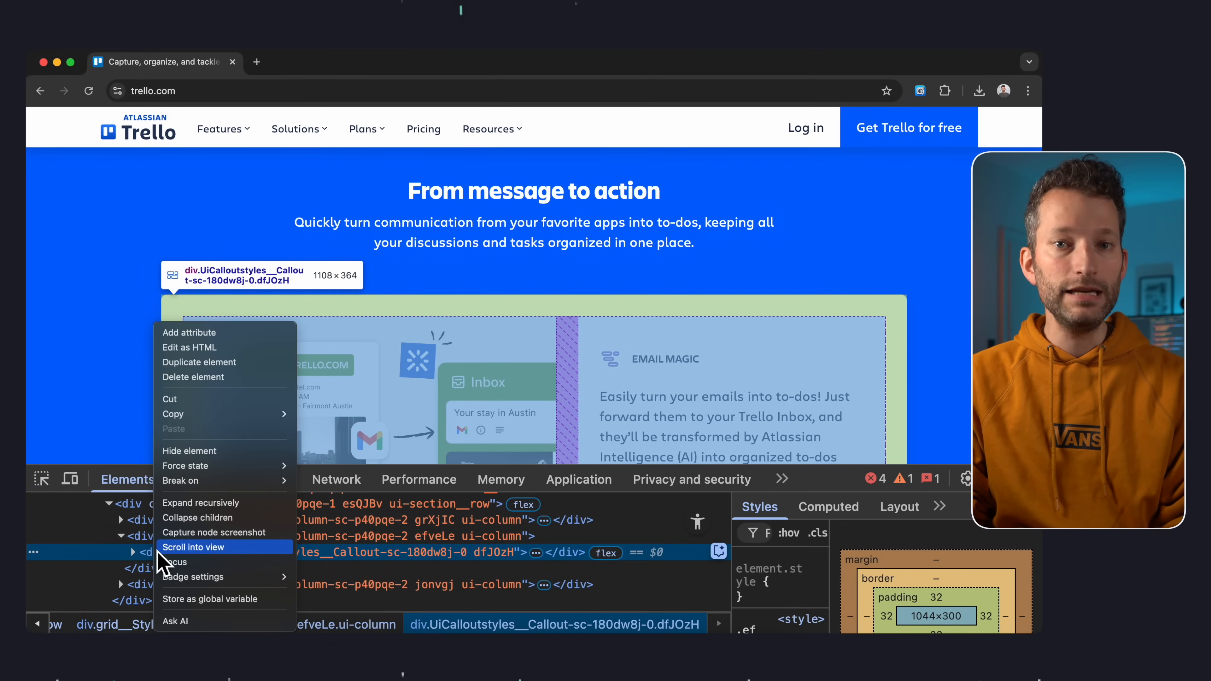
{"action": "left_click", "coordinate": [214, 532]}
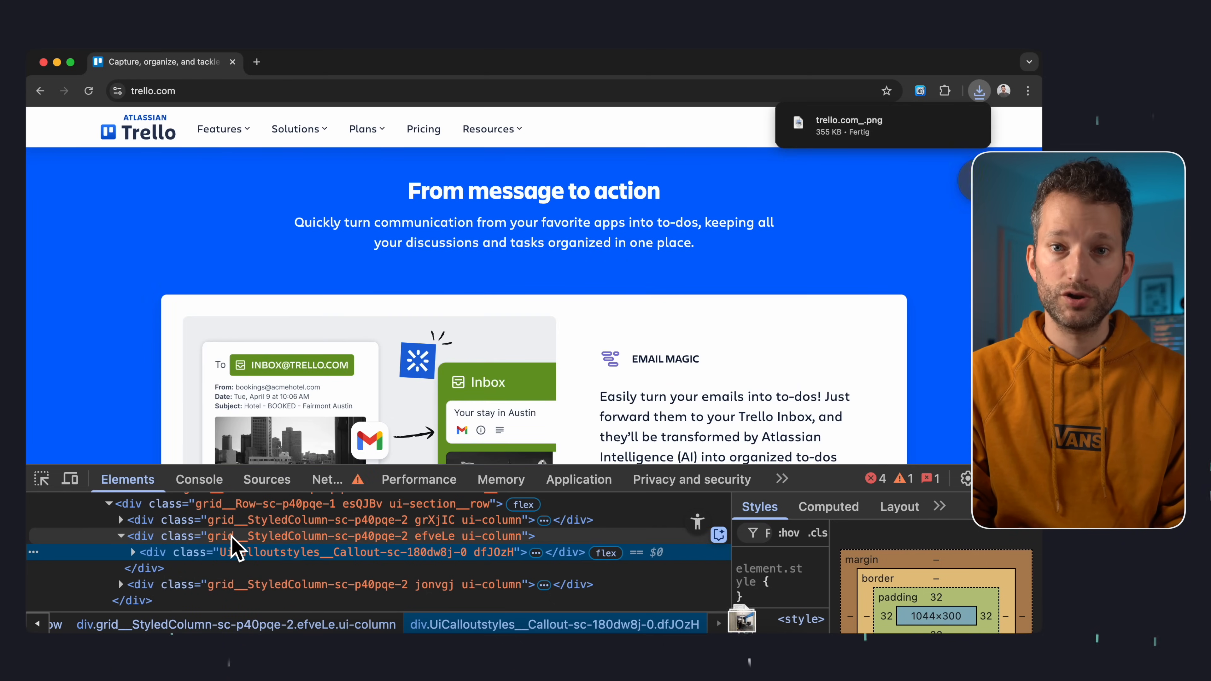
{"action": "left_click", "coordinate": [847, 126]}
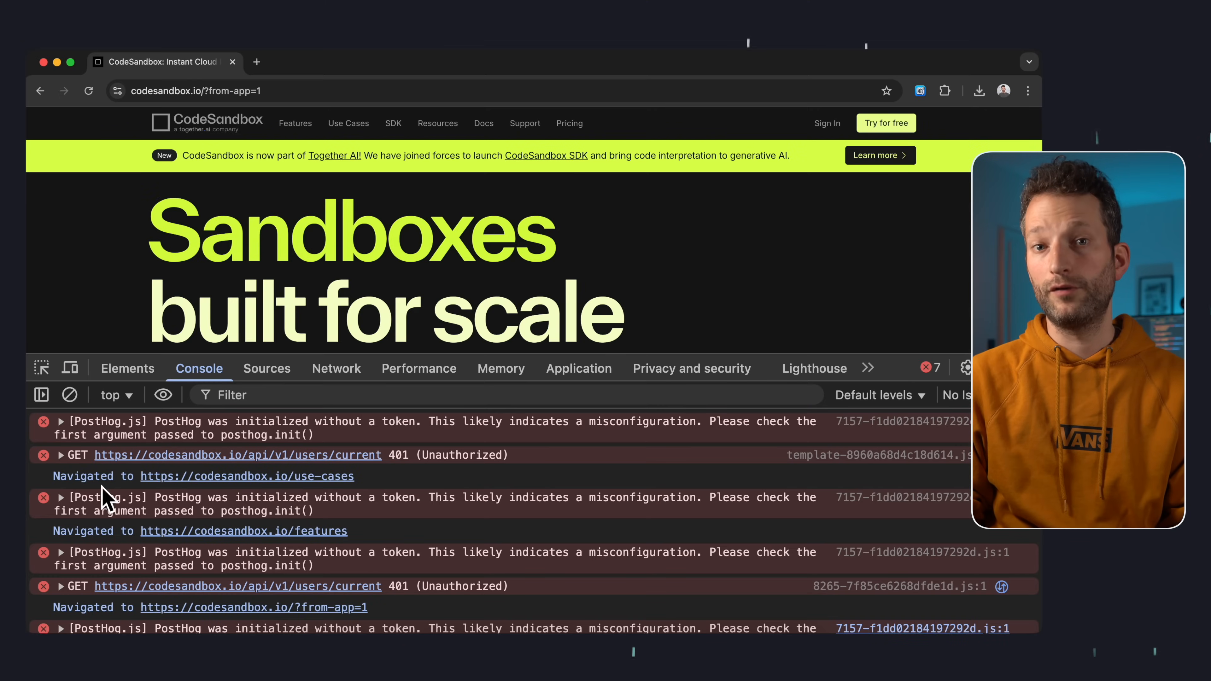
Expand the 401 Unauthorized error's stack trace, copy the console and paste into ChatGPT
{"action": "left_click", "coordinate": [60, 454]}
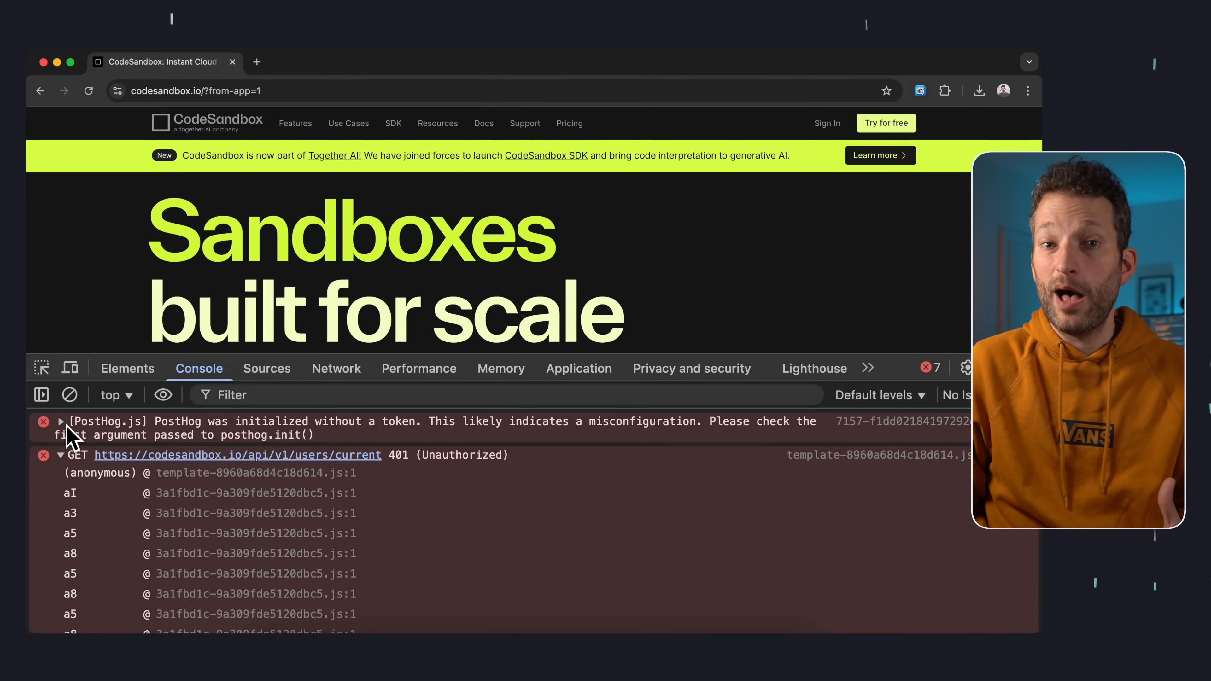
{"action": "scroll", "scroll_direction": "down", "scroll_amount": 3}
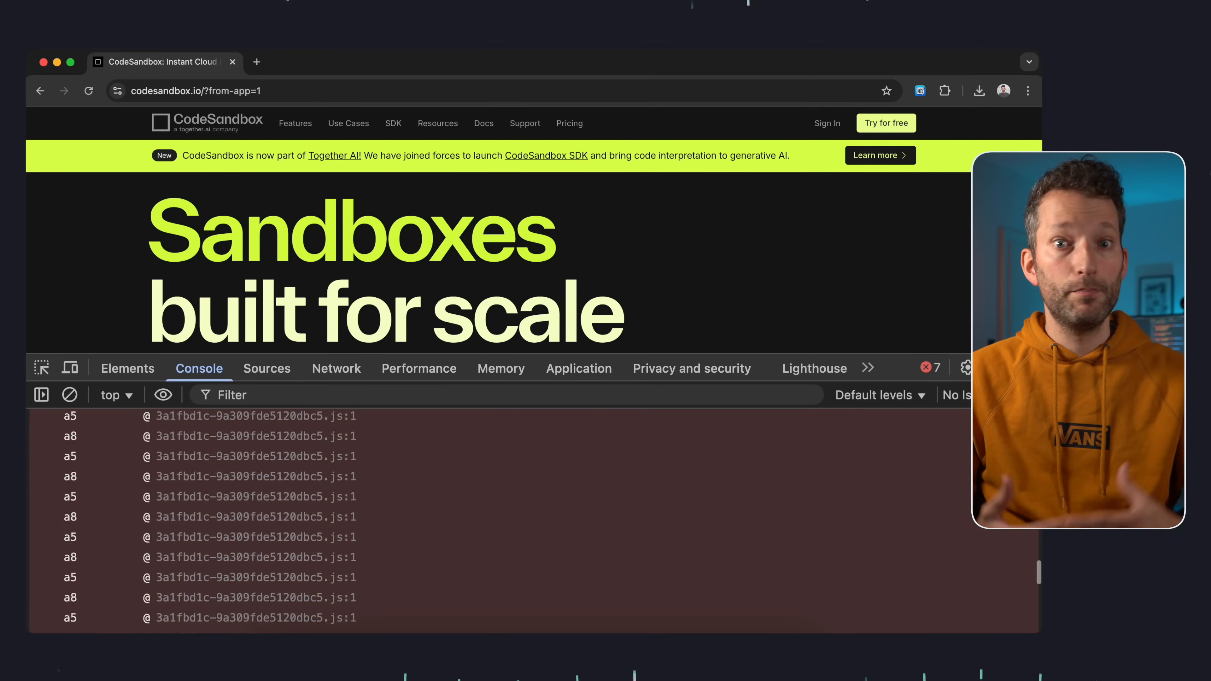
{"action": "right_click", "coordinate": [440, 502]}
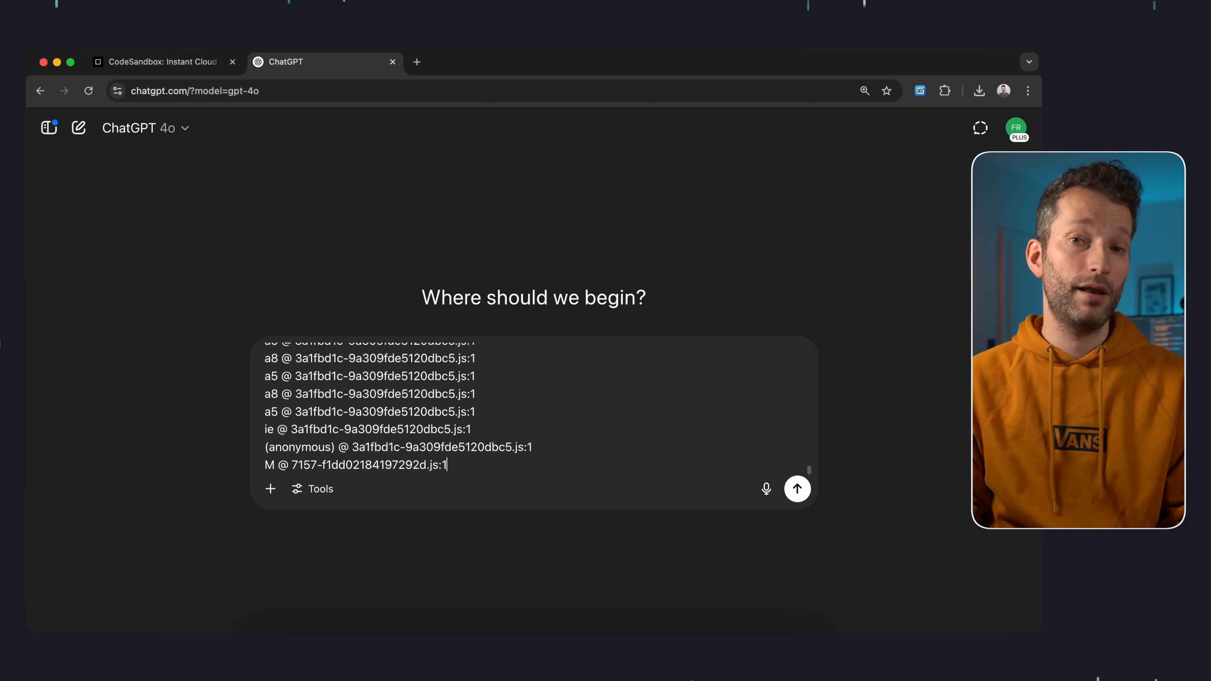
{"action": "left_click", "coordinate": [798, 488]}
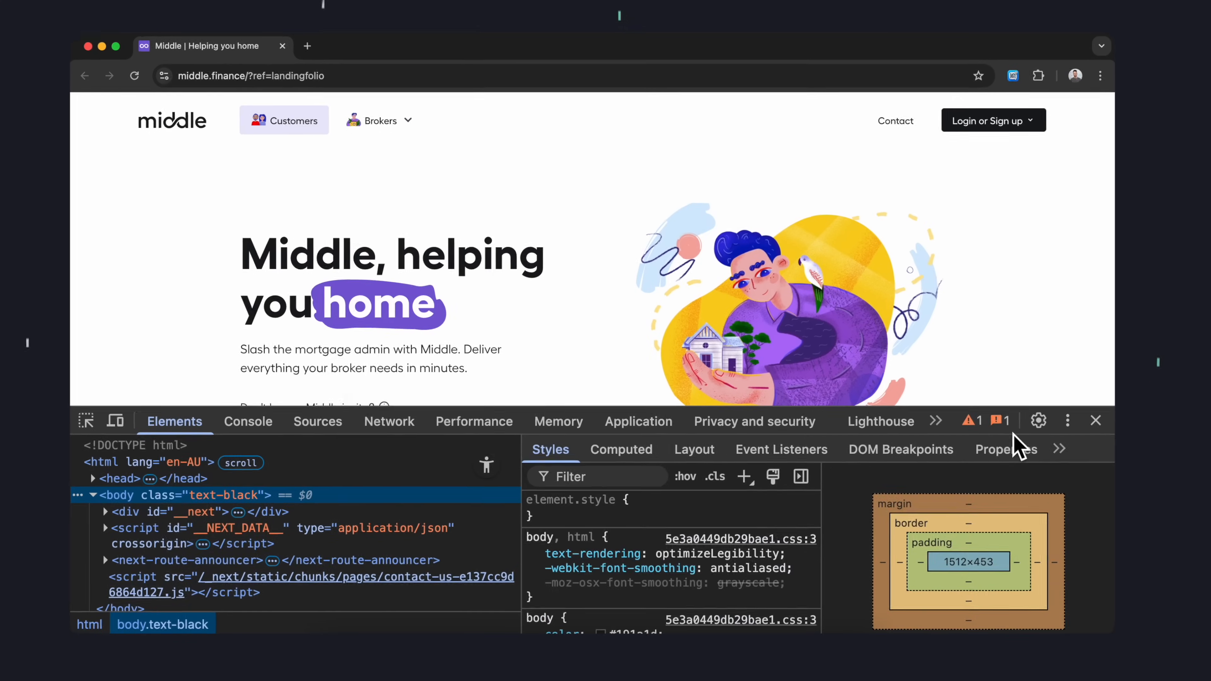
Show the Animations inspector from More tools and select the captured heading animation group
{"action": "left_click", "coordinate": [1067, 420]}
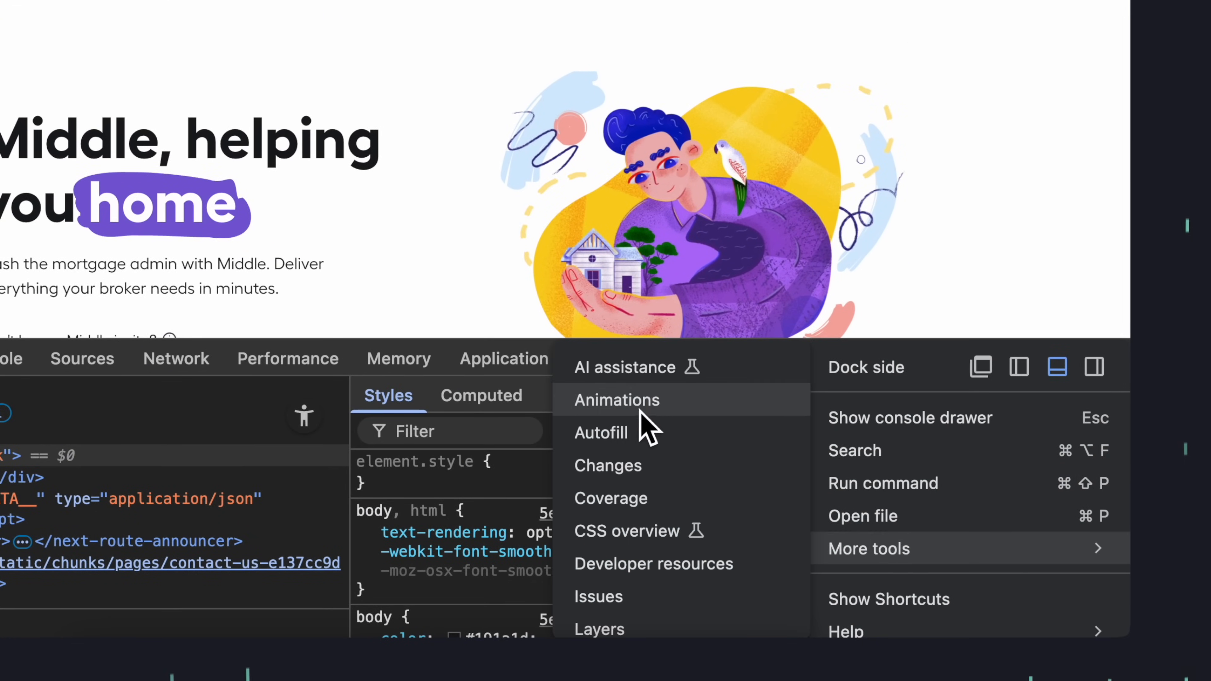
{"action": "left_click", "coordinate": [616, 400]}
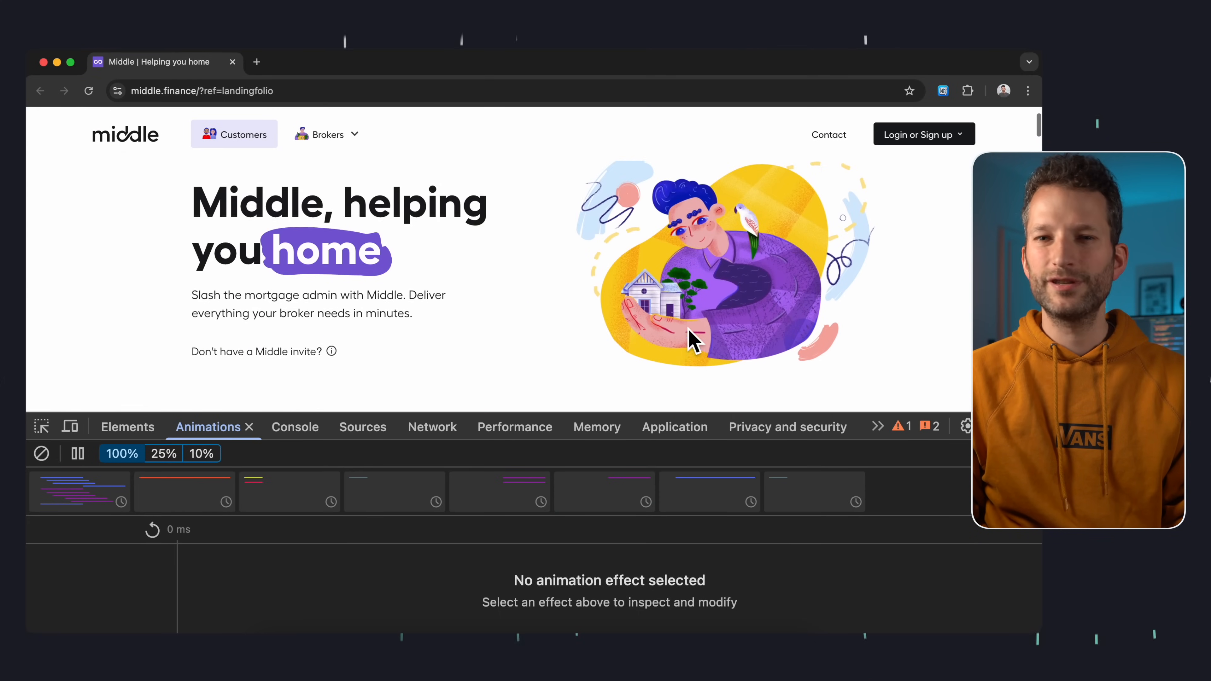
{"action": "left_click", "coordinate": [80, 491]}
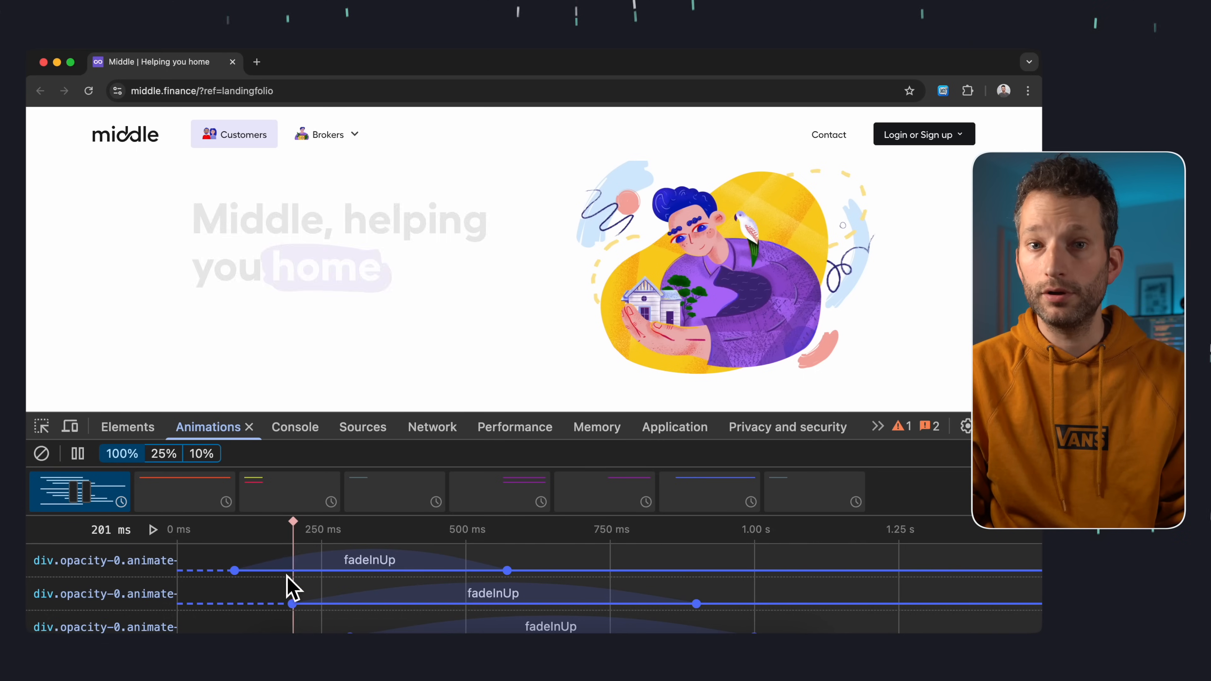
Scrub the fadeInUp timeline to around 540 ms and reveal the animated div in Elements
{"action": "left_click_drag", "start_coordinate": [293, 521], "coordinate": [488, 522]}
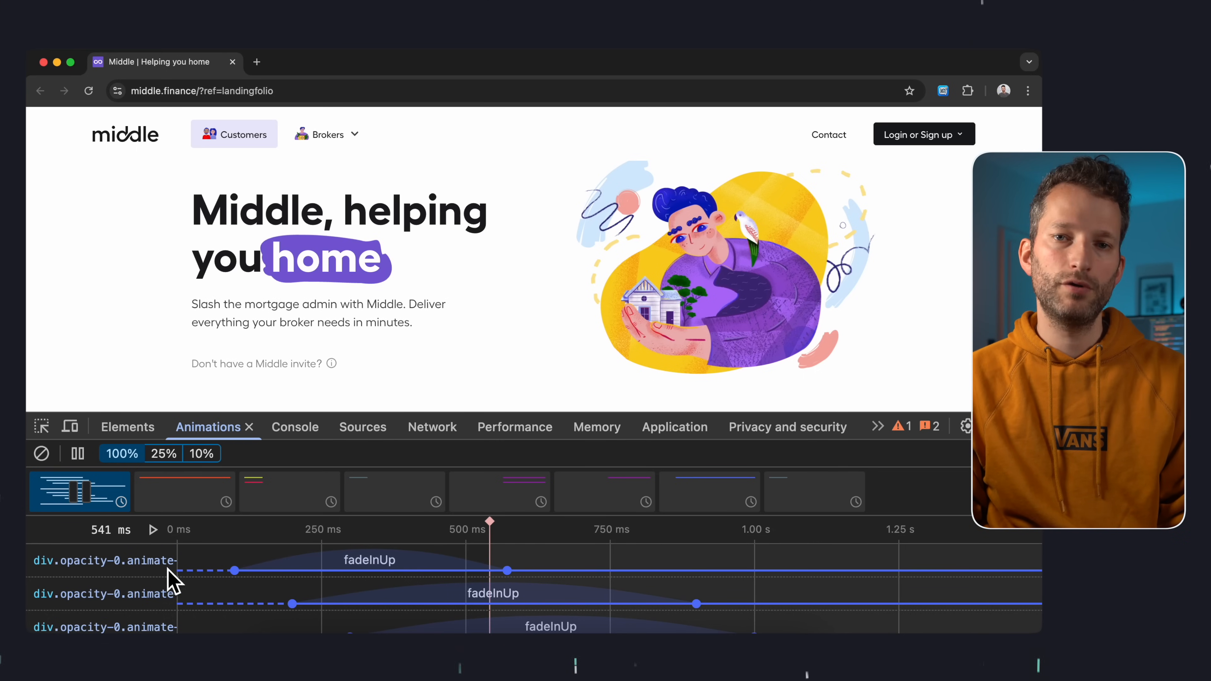
{"action": "left_click", "coordinate": [127, 427]}
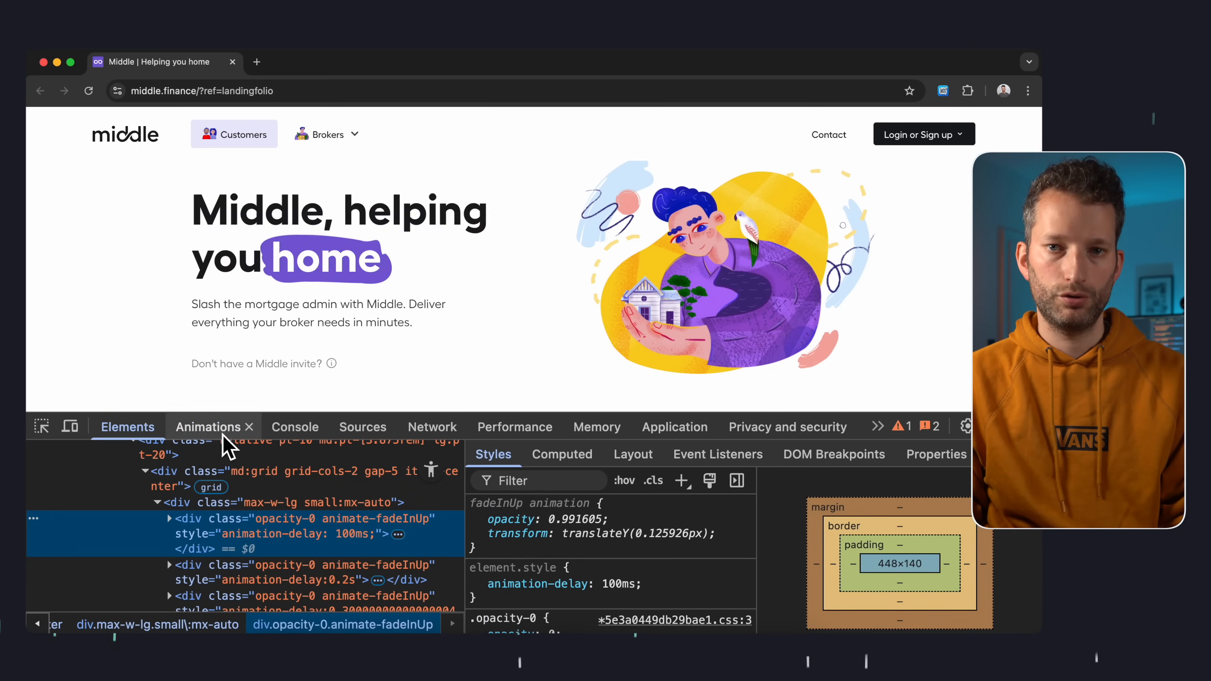
{"action": "left_click", "coordinate": [208, 427]}
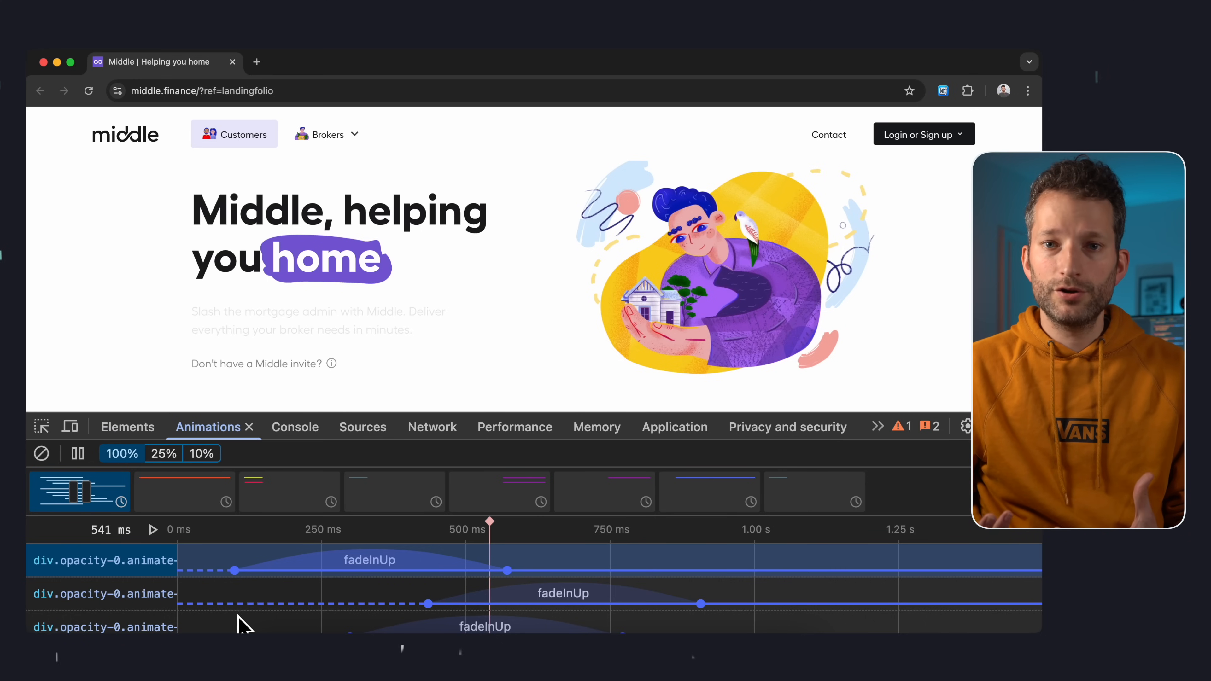
{"action": "left_click", "coordinate": [127, 426]}
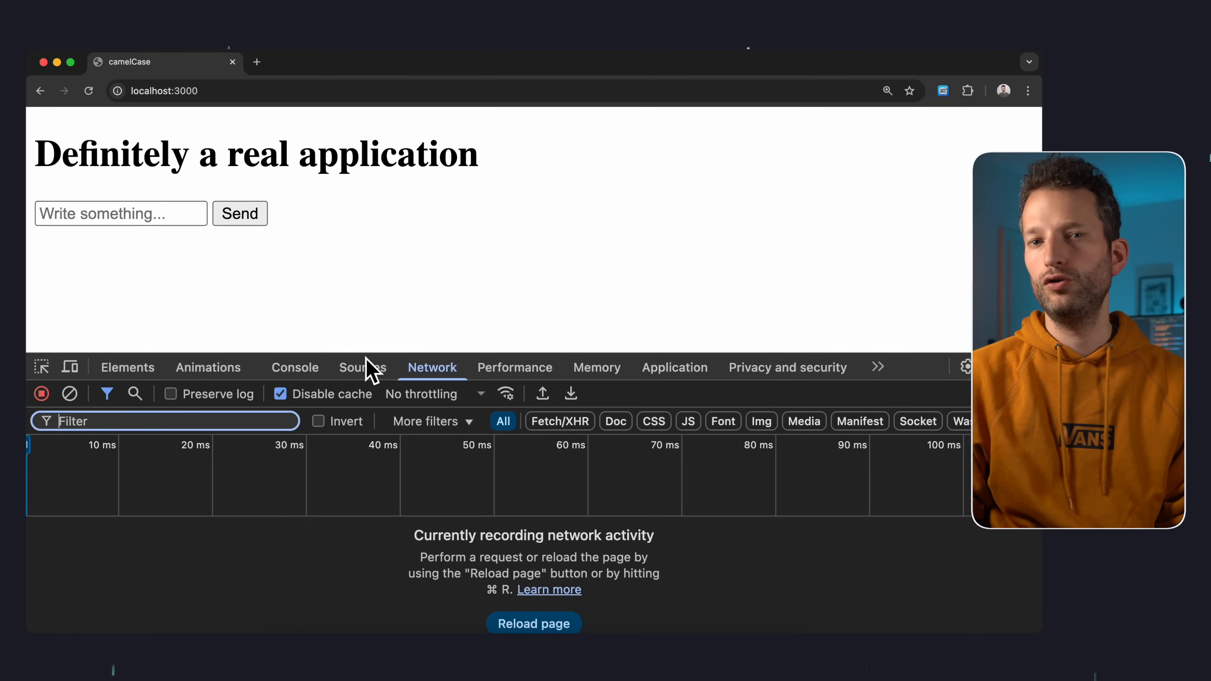
Throttle the Network panel to the 3G preset and reload the localhost page under it
{"action": "left_click", "coordinate": [422, 393]}
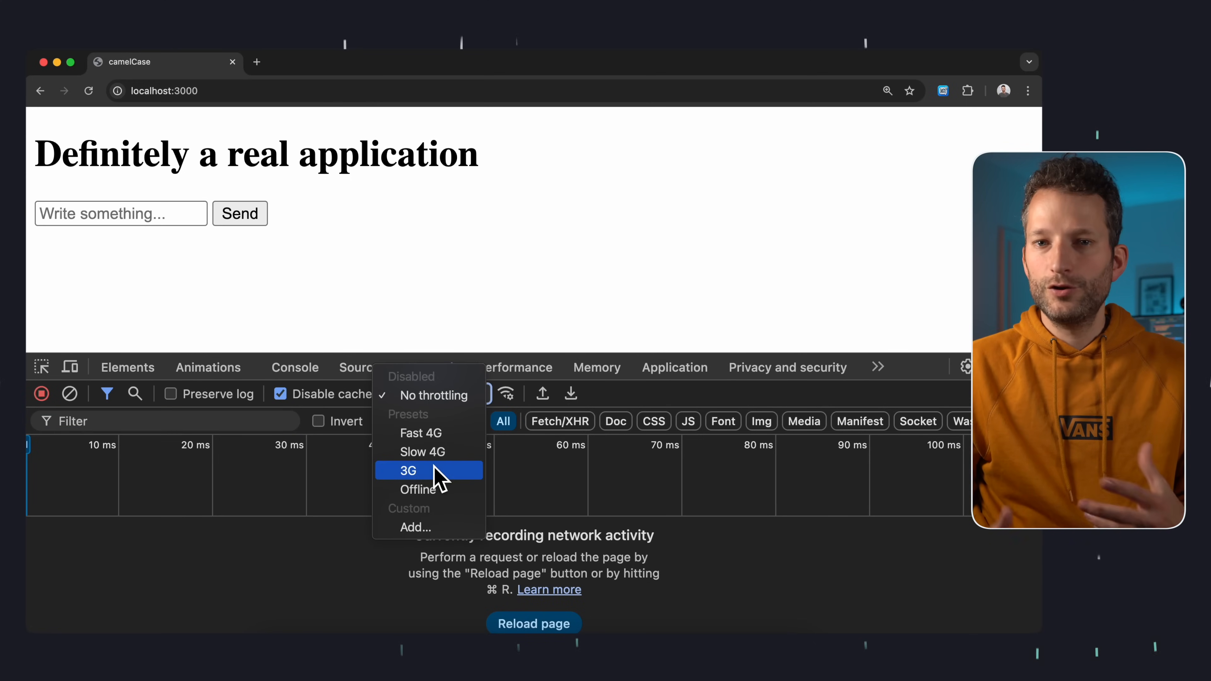
{"action": "left_click", "coordinate": [408, 471]}
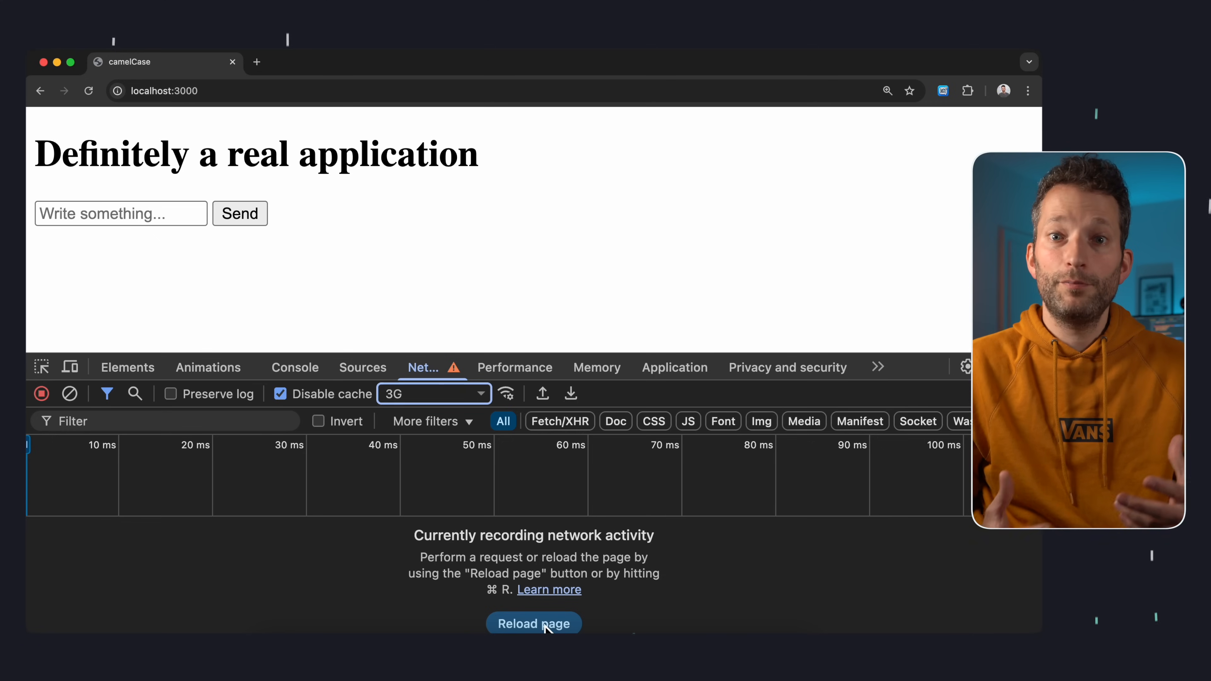
{"action": "left_click", "coordinate": [534, 623]}
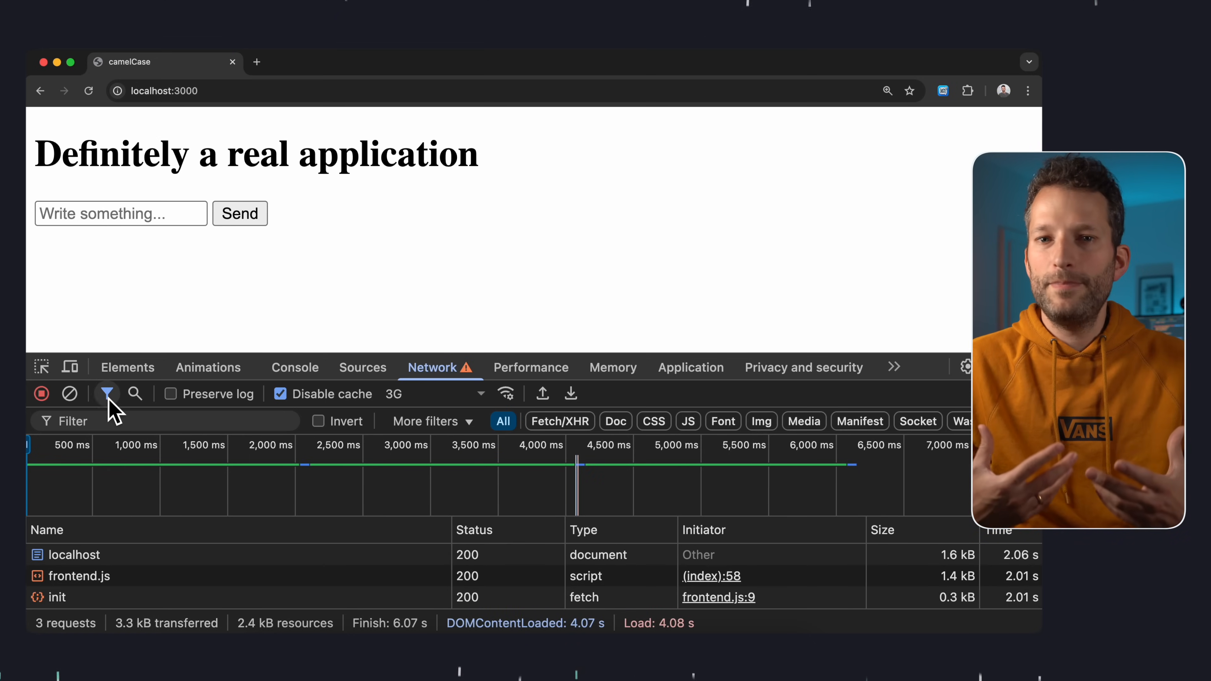
Send test messages and inspect the second data request's Headers
{"action": "type", "text": "test1"}
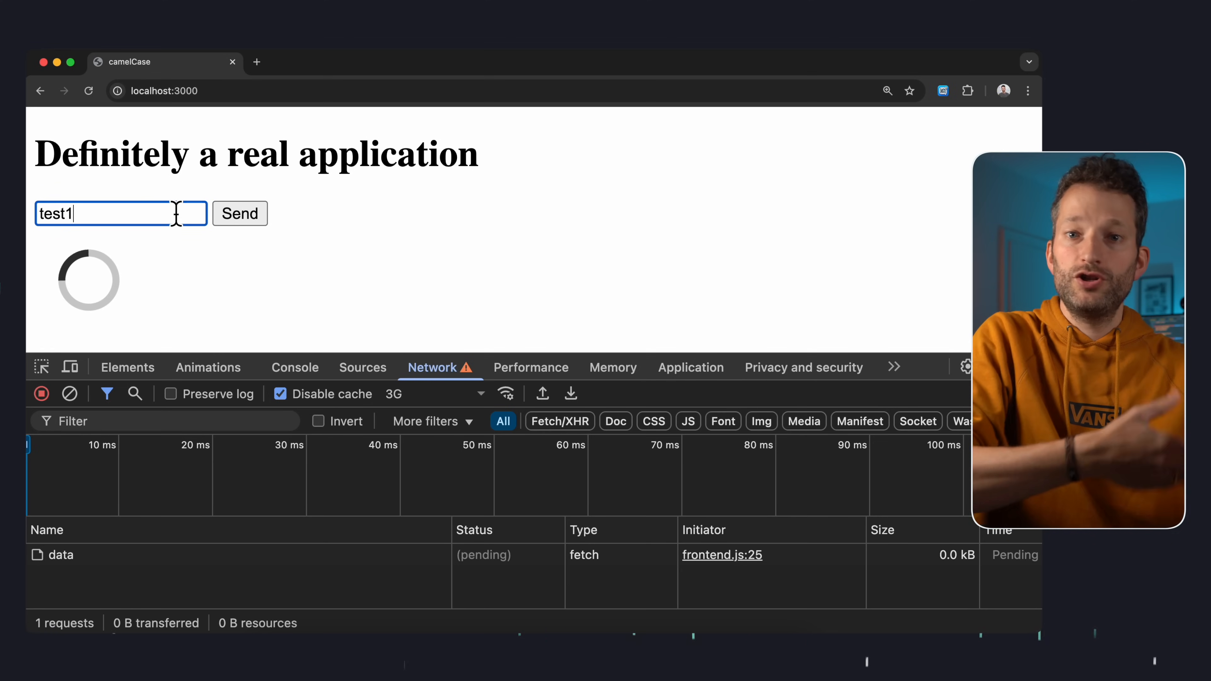
{"action": "left_click", "coordinate": [240, 214]}
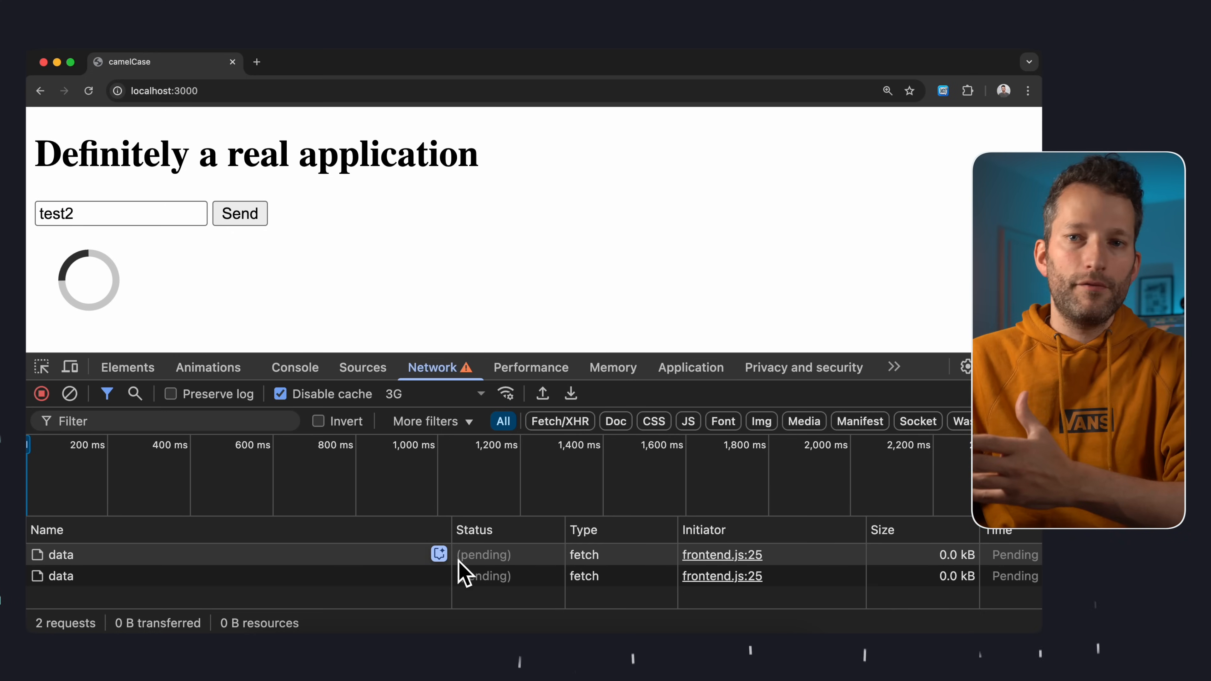
{"action": "left_click", "coordinate": [61, 576]}
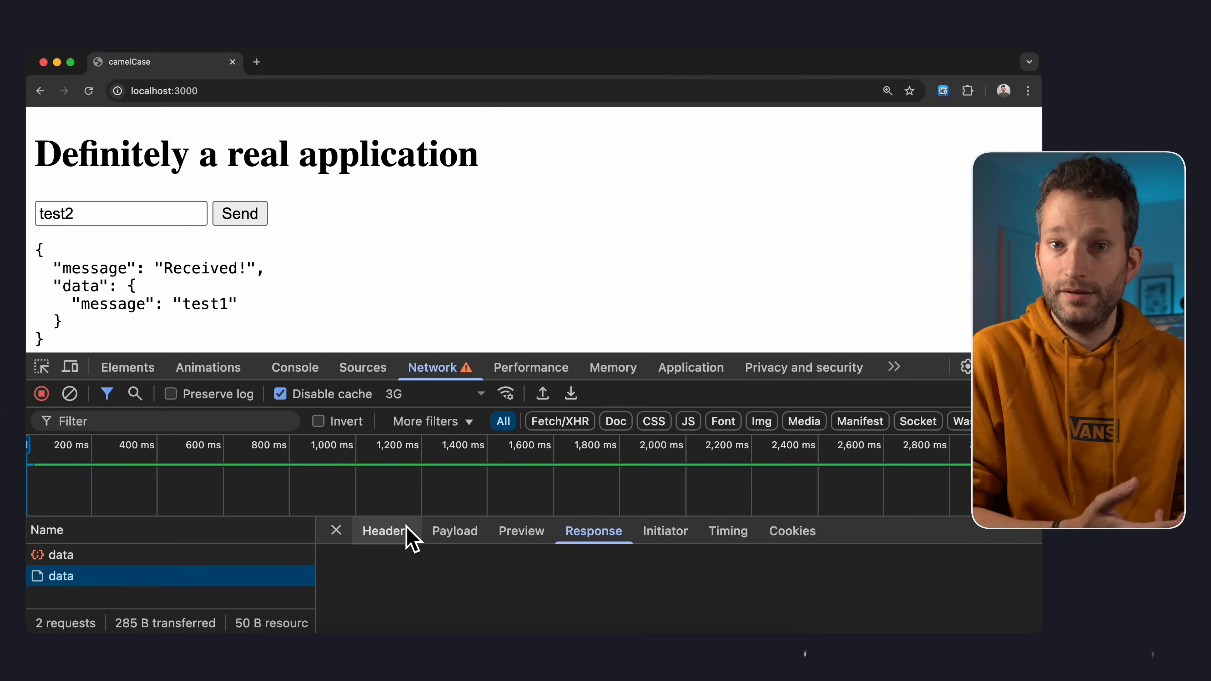
{"action": "left_click", "coordinate": [386, 530]}
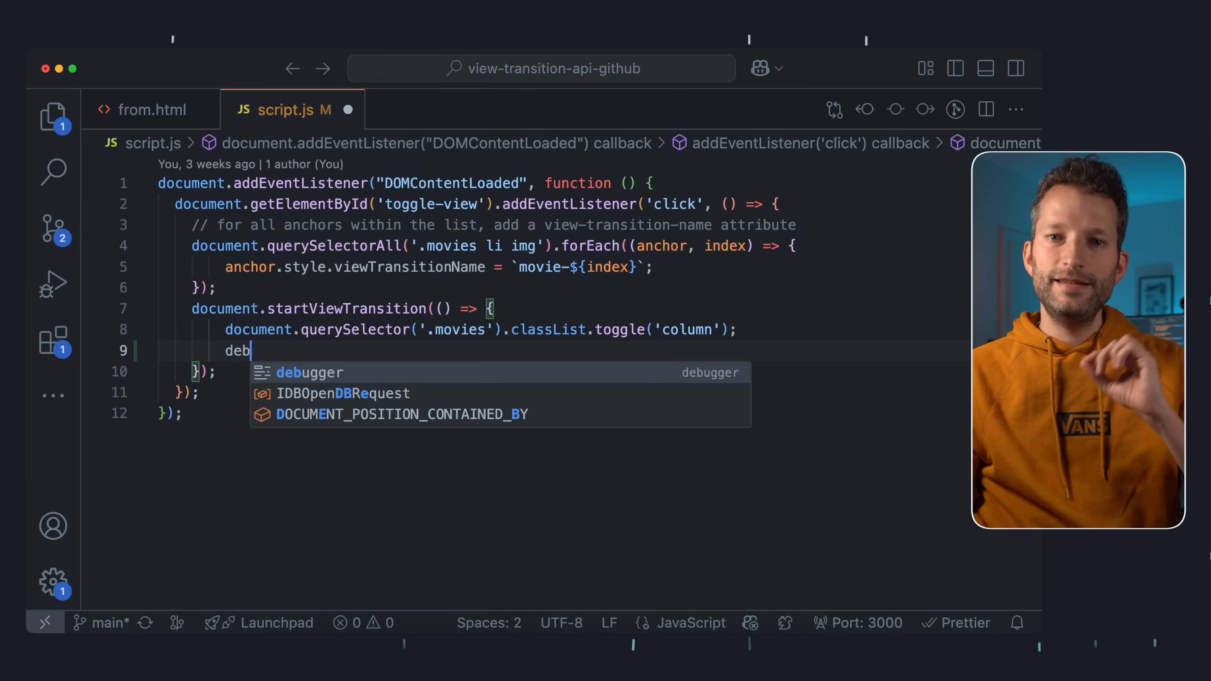
Finish typing debugger; inside the startViewTransition callback in script.js
{"action": "type", "text": "ugger;"}
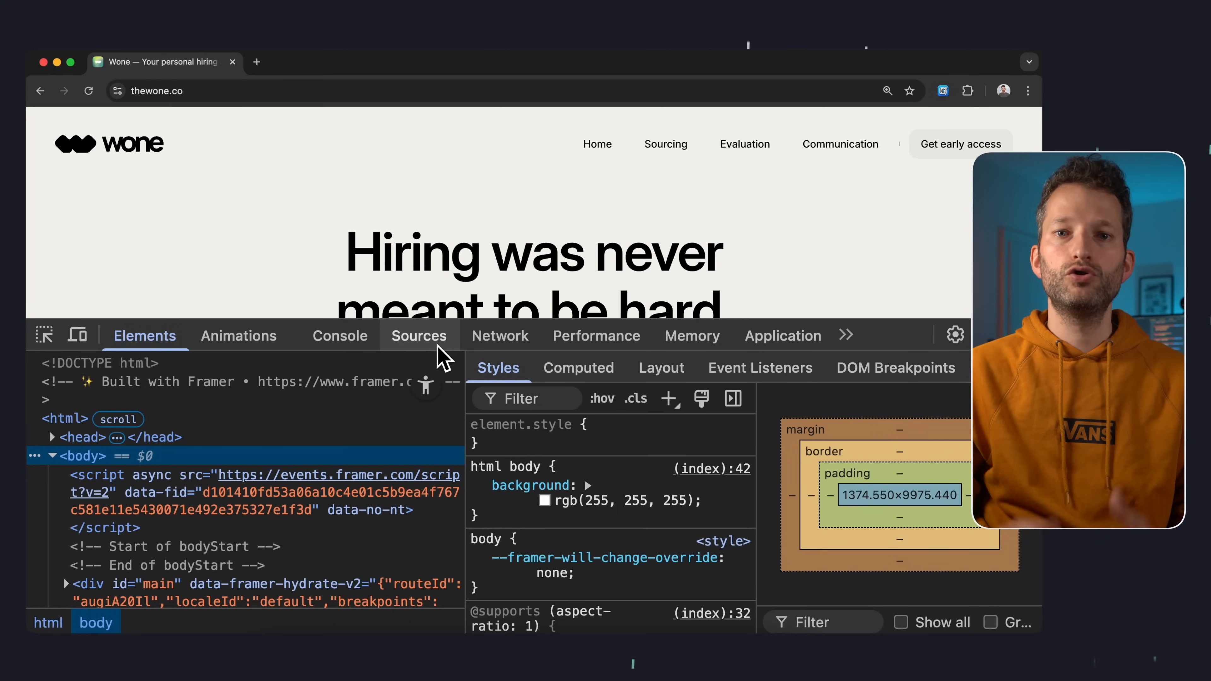
From Sources > Snippets, run the Output Links, Export text and Layout snippets on the Wone page
{"action": "left_click", "coordinate": [419, 335]}
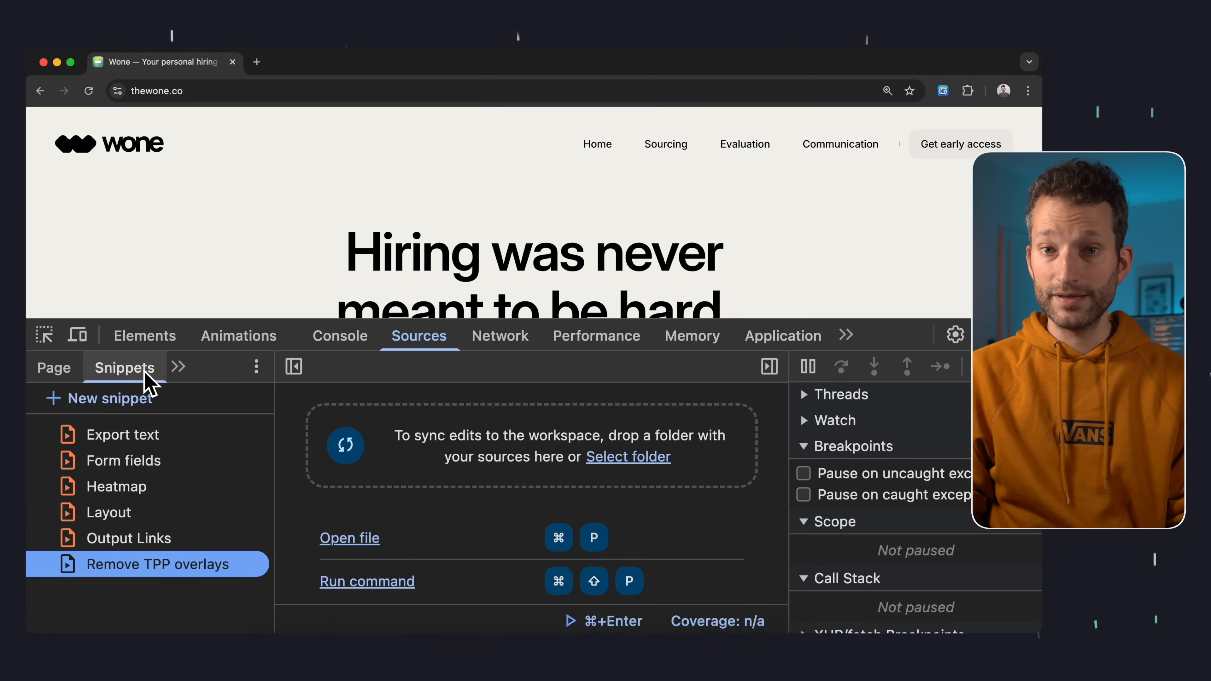
{"action": "left_click", "coordinate": [99, 399]}
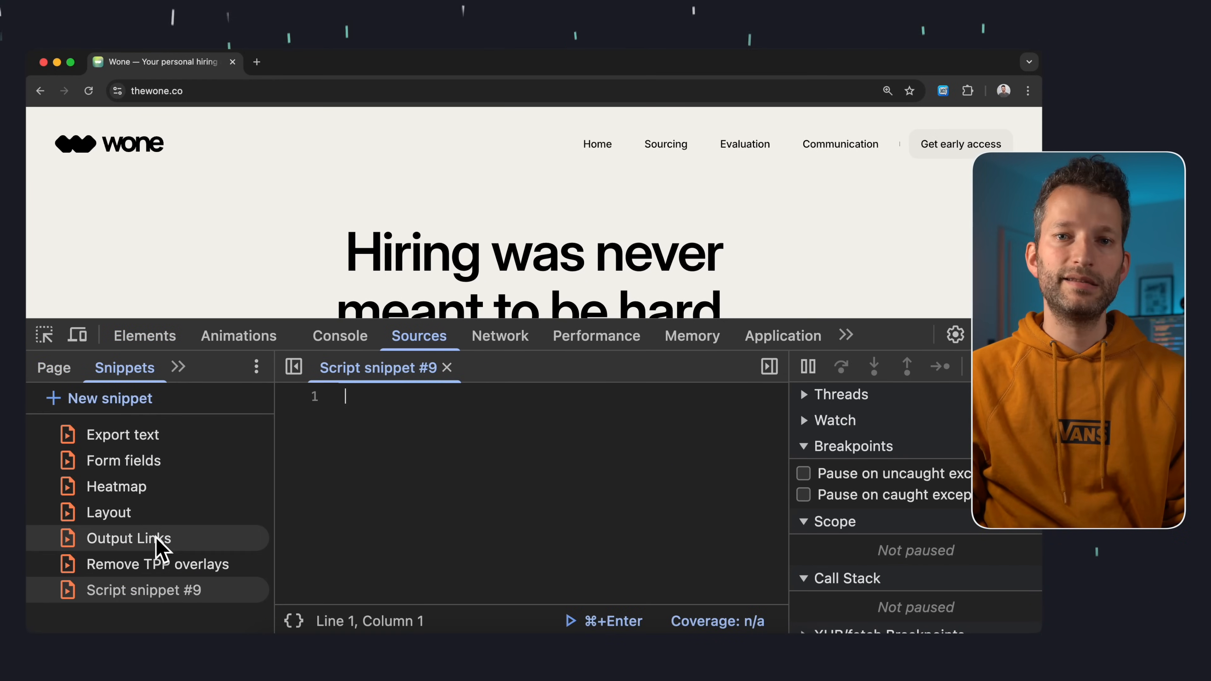
{"action": "left_click", "coordinate": [128, 538]}
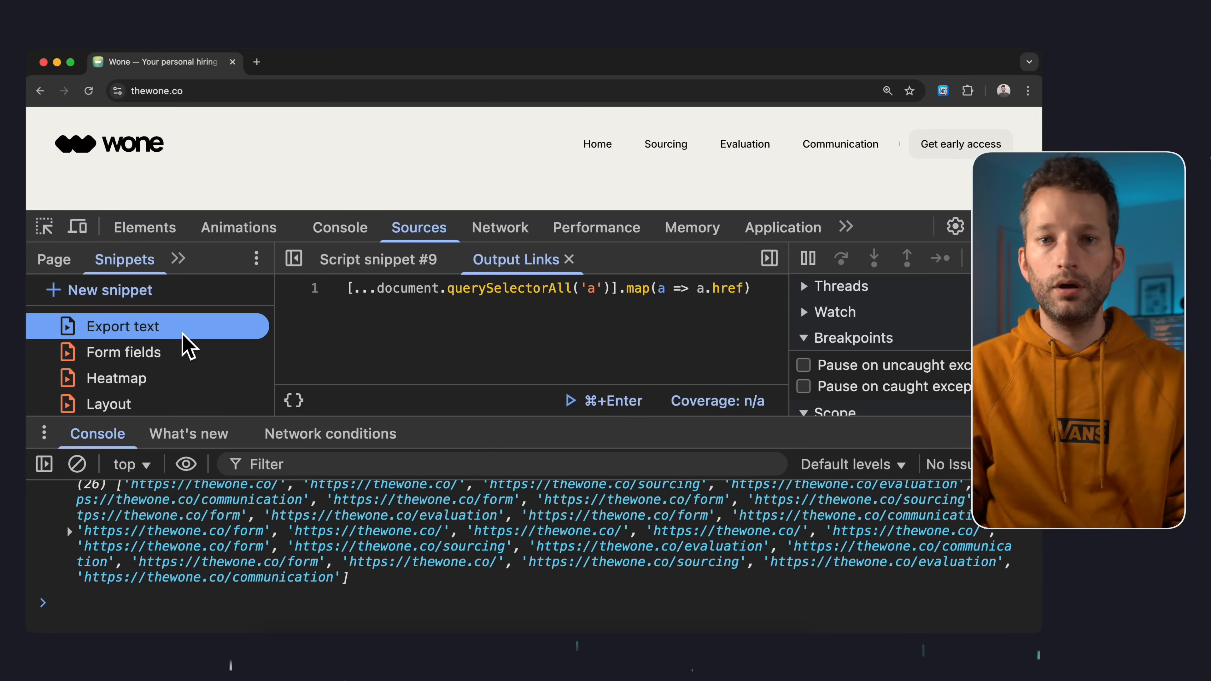
{"action": "left_click", "coordinate": [122, 326]}
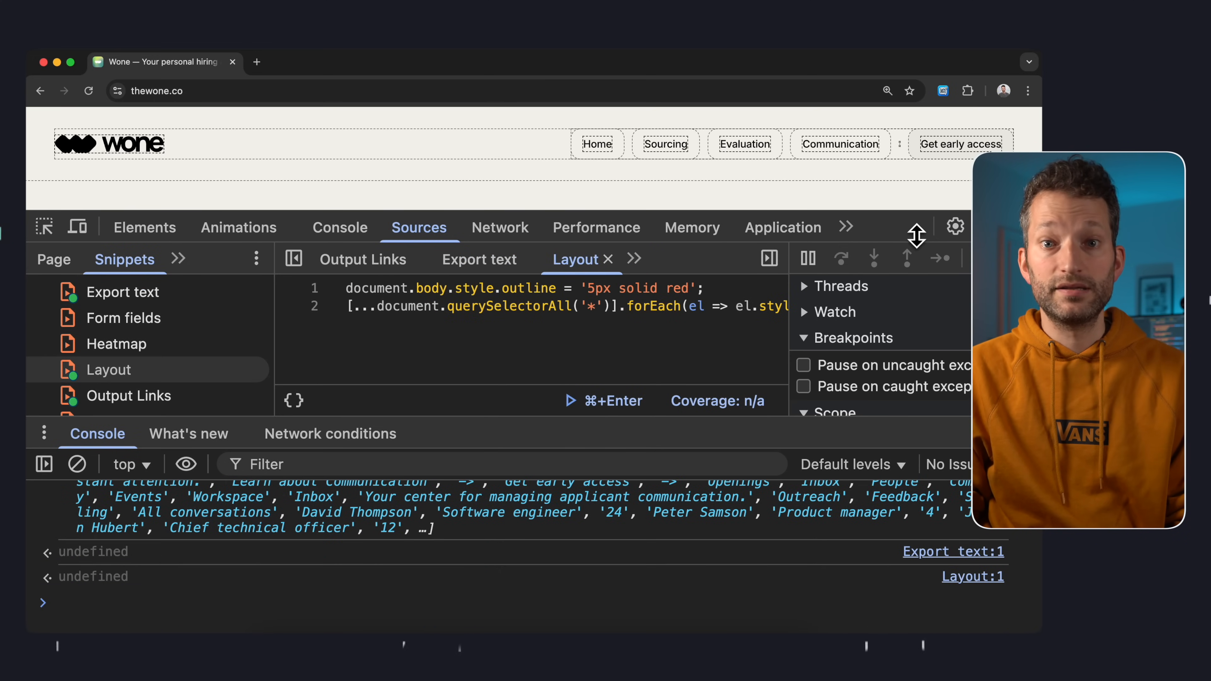
{"action": "left_click", "coordinate": [88, 90]}
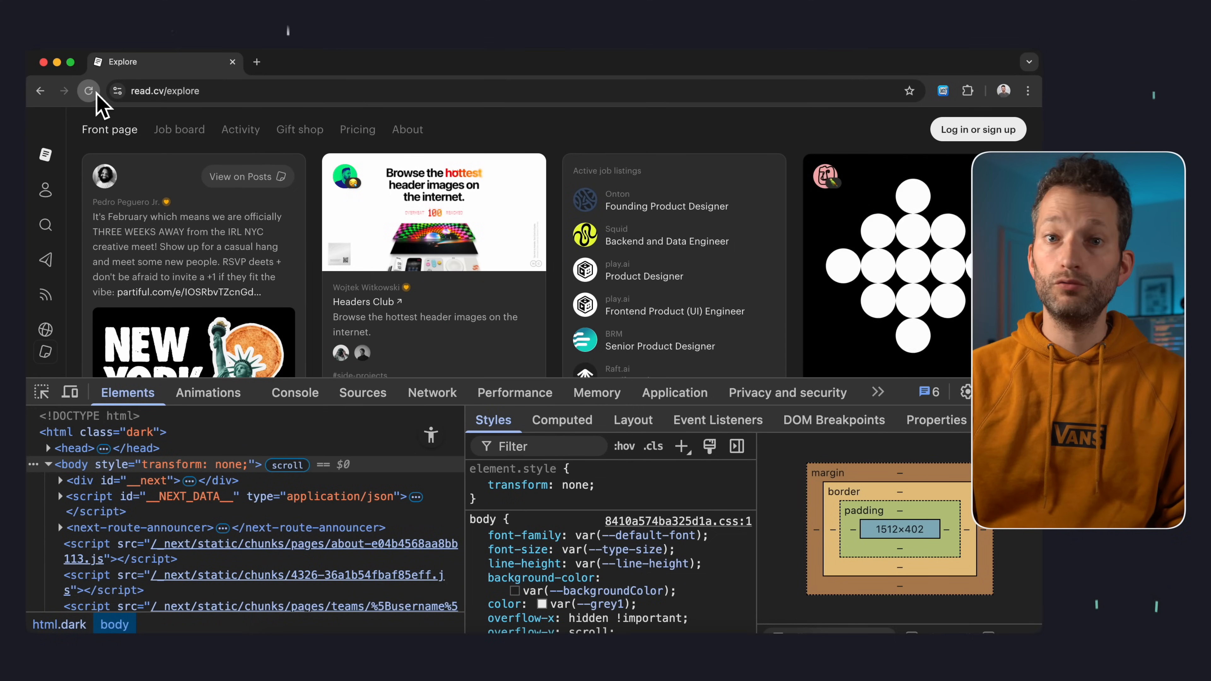
Hard-reload the read.cv Explore page from the Reload button's menu, bypassing the cache
{"action": "left_click", "coordinate": [88, 90]}
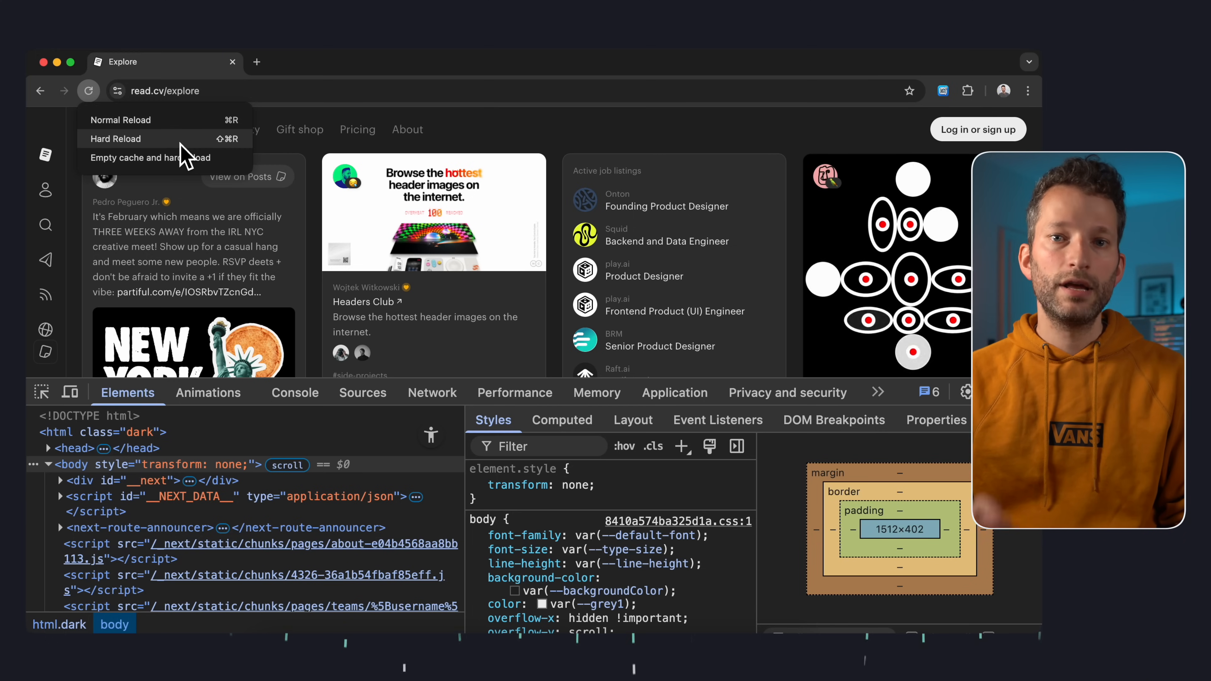
{"action": "left_click", "coordinate": [115, 139]}
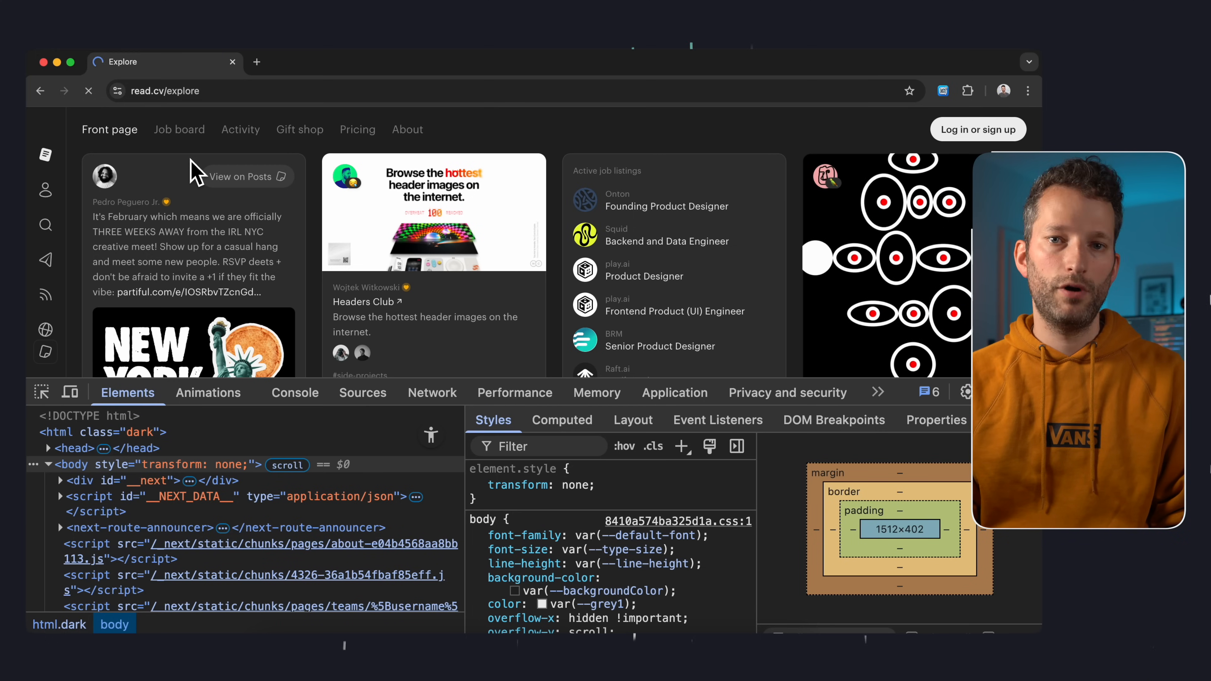